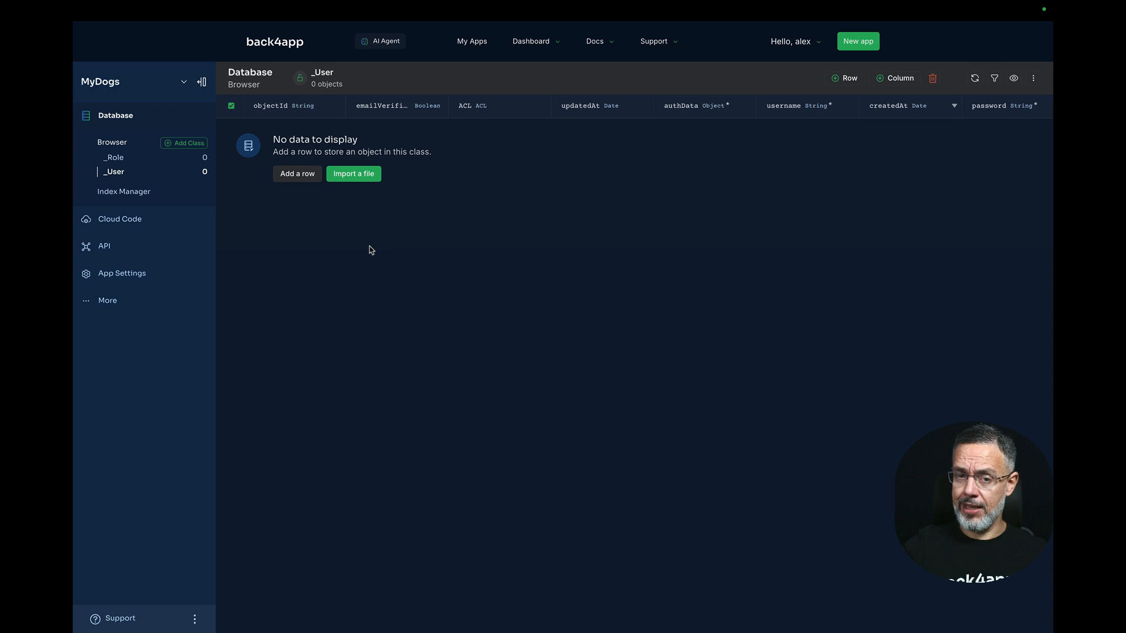
Start a new agent, Agent001, from the AI Agent workspace
left_click(380, 41)
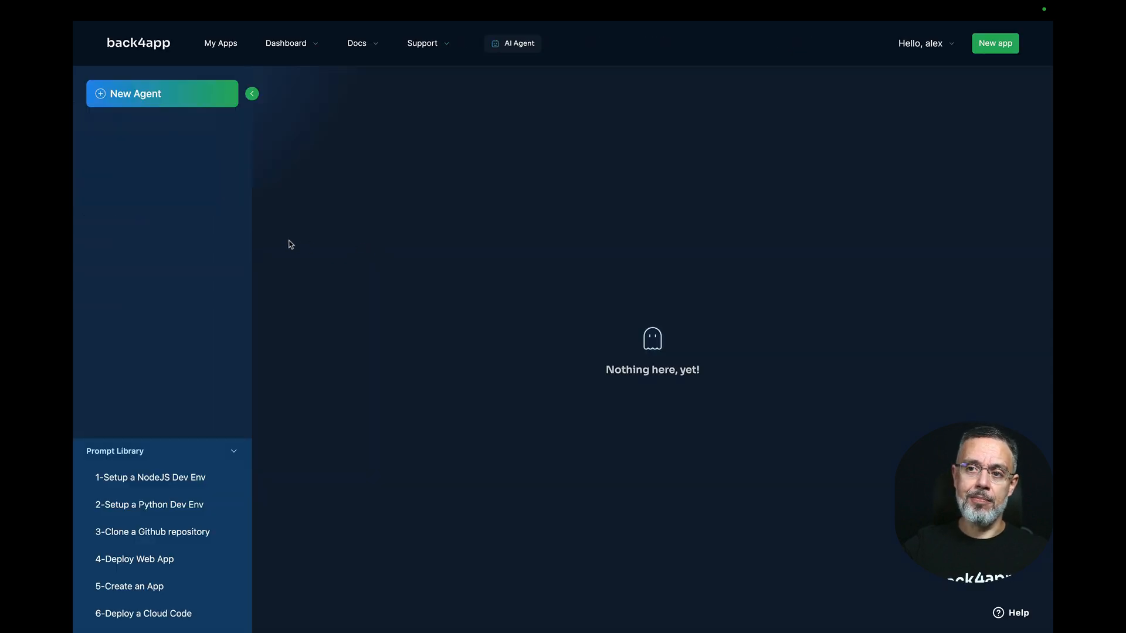
mouse_move(136, 107)
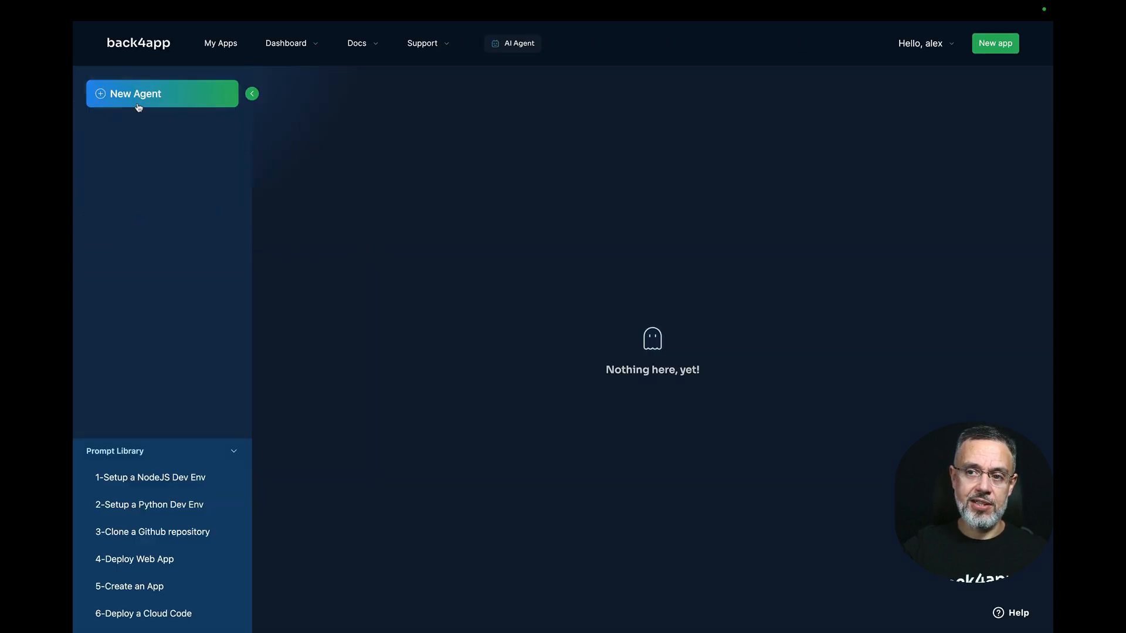
left_click(135, 94)
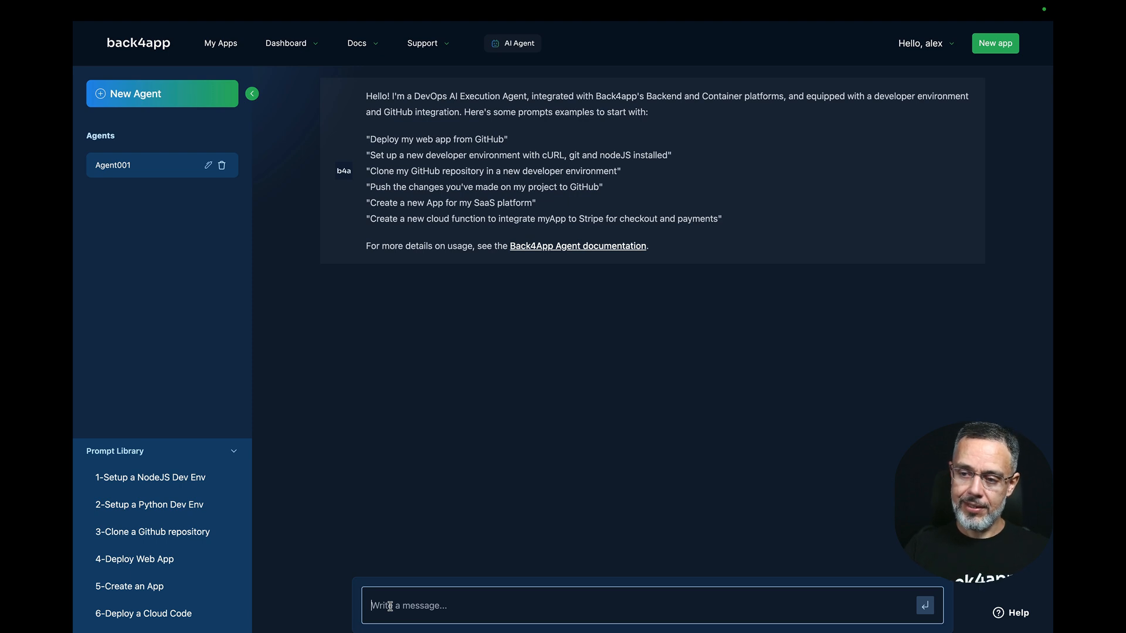
Draft a prompt asking for a Dog class in MyDogs with name, breed, age (number) and hasOwner
type("D")
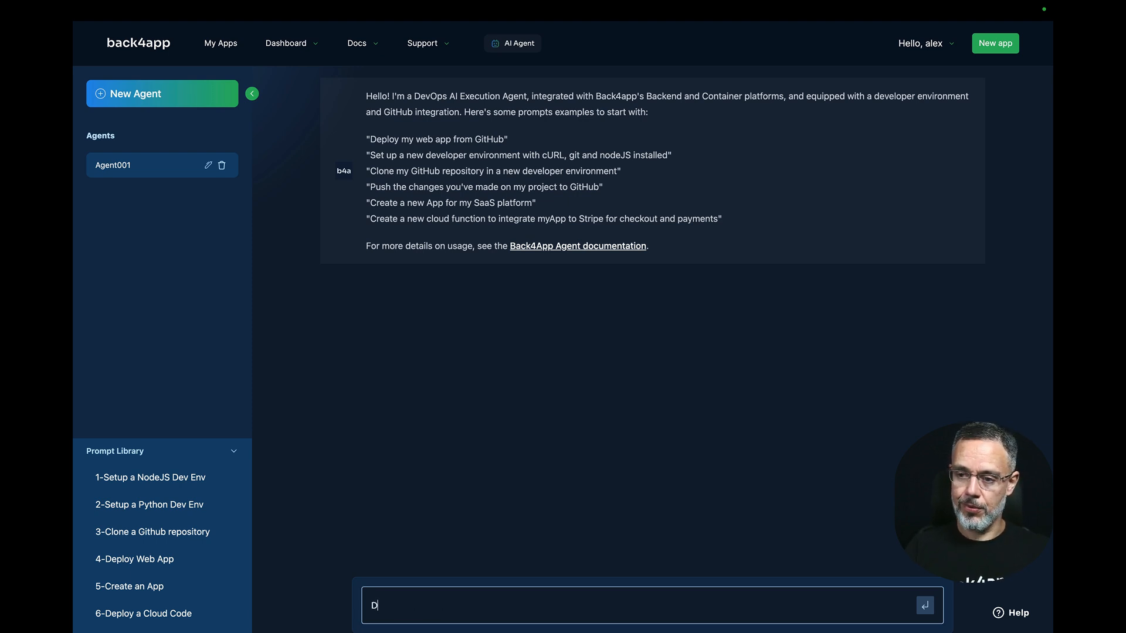
type("In.")
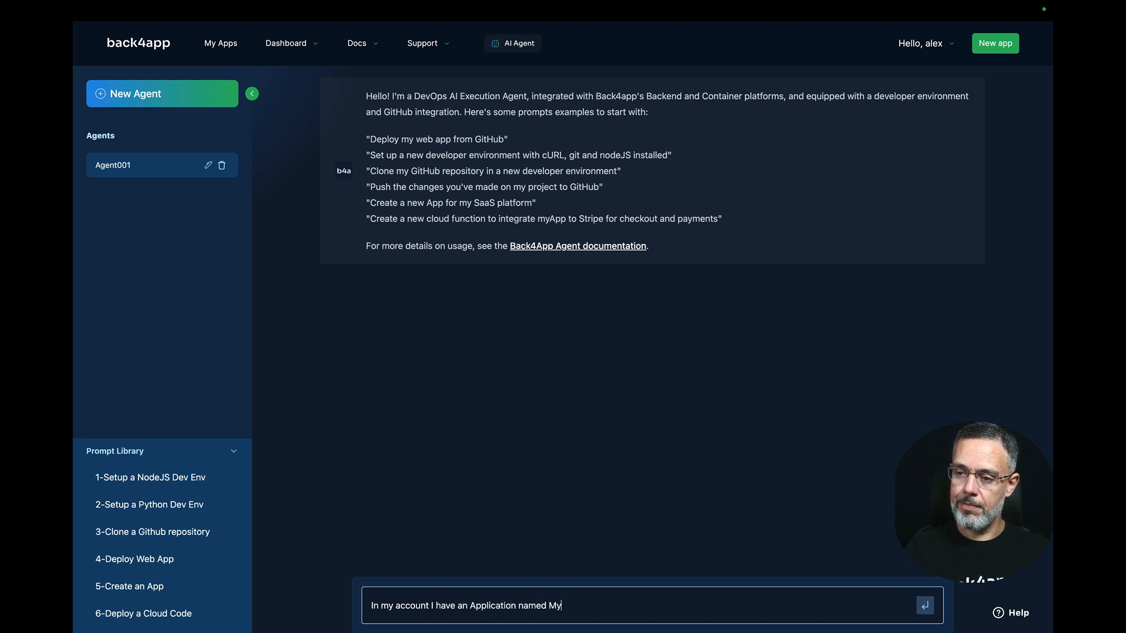
type("Dogs.")
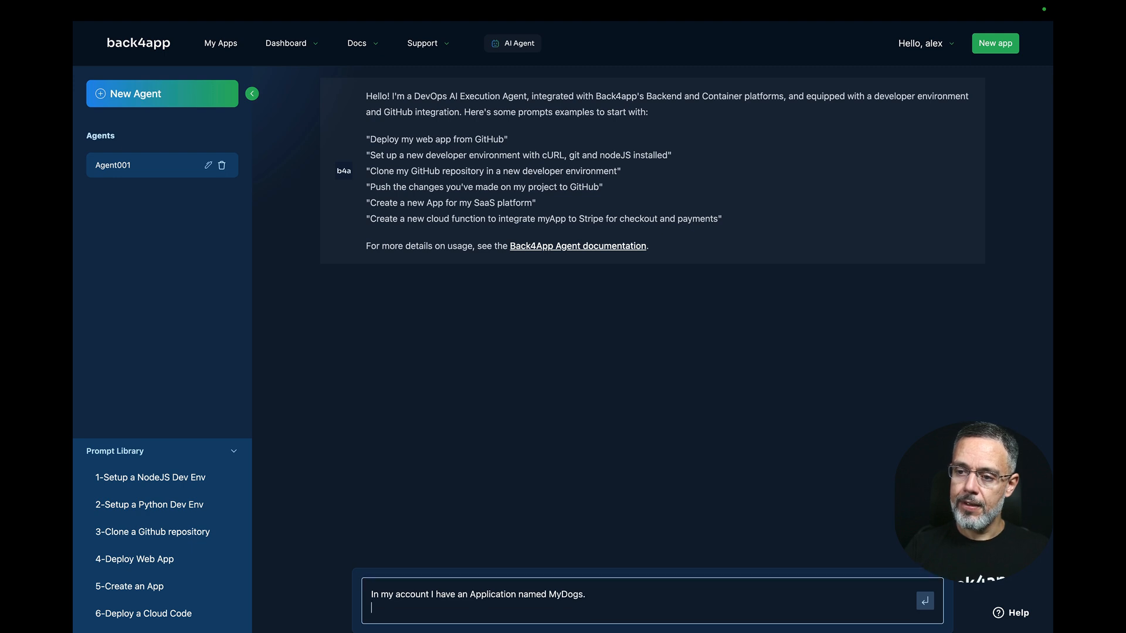
type("In that applic")
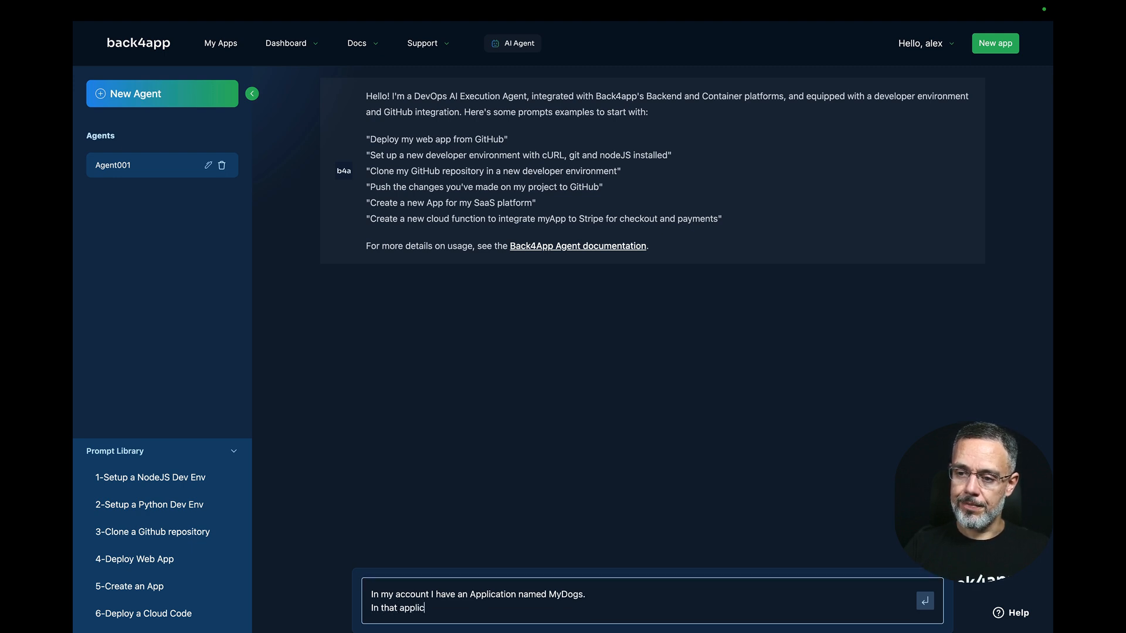
type("ation please")
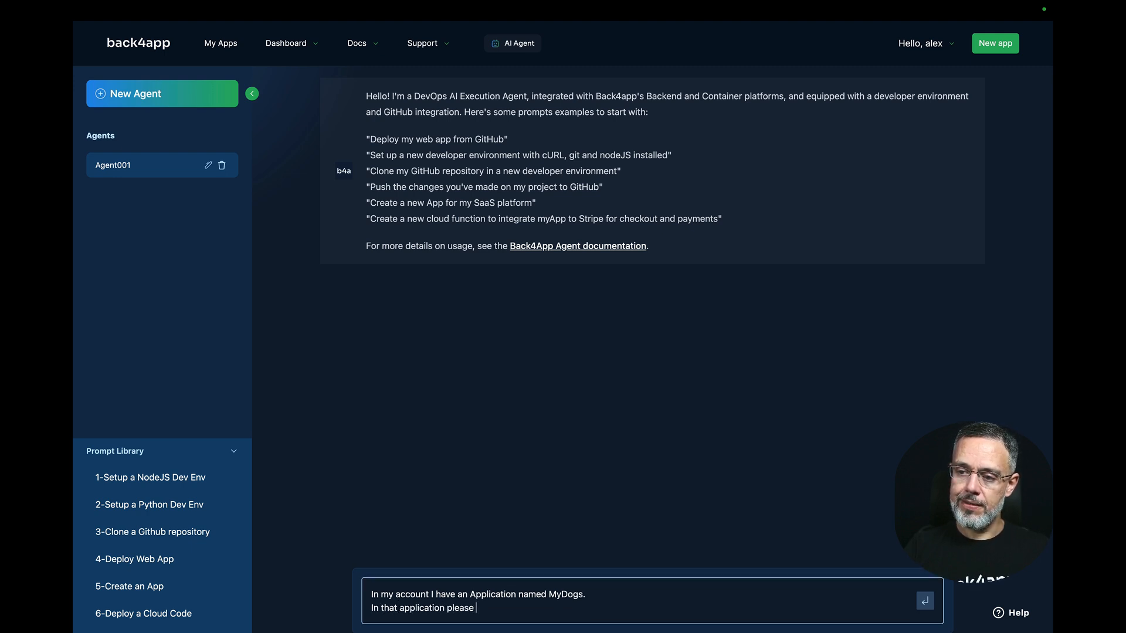
type("create a c")
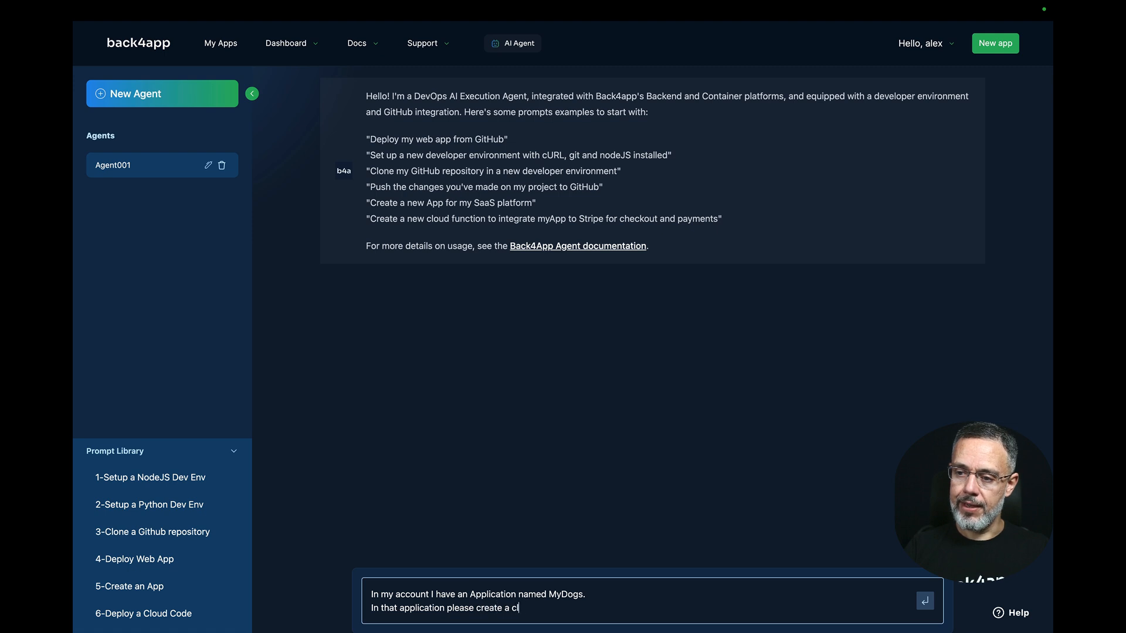
type("lass named \"Dog\". A Dog should h")
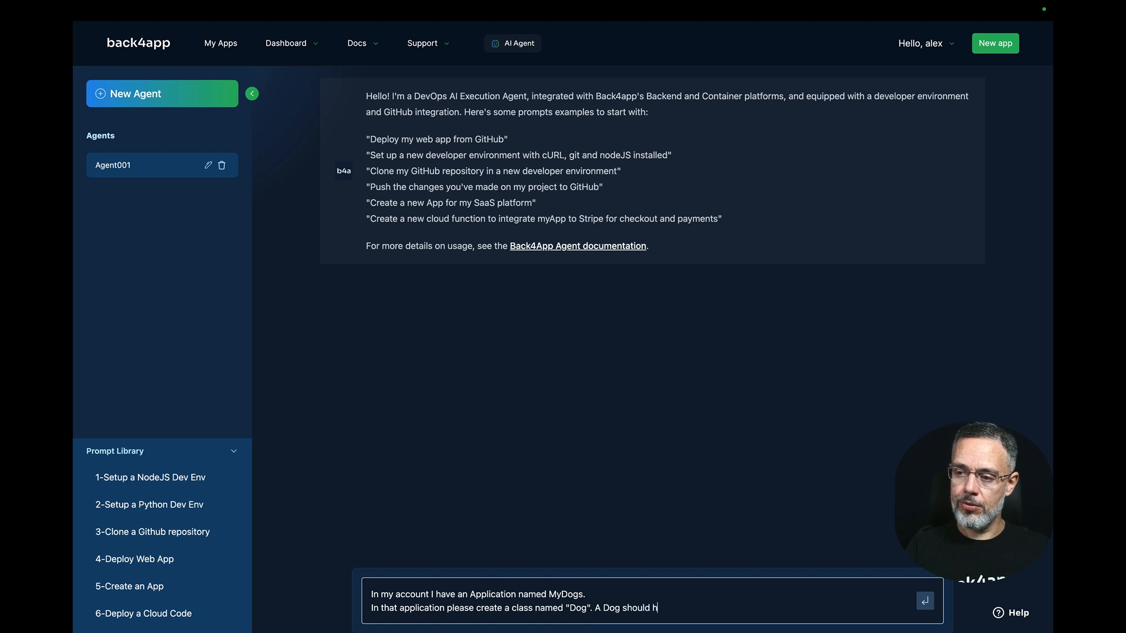
type("ave:")
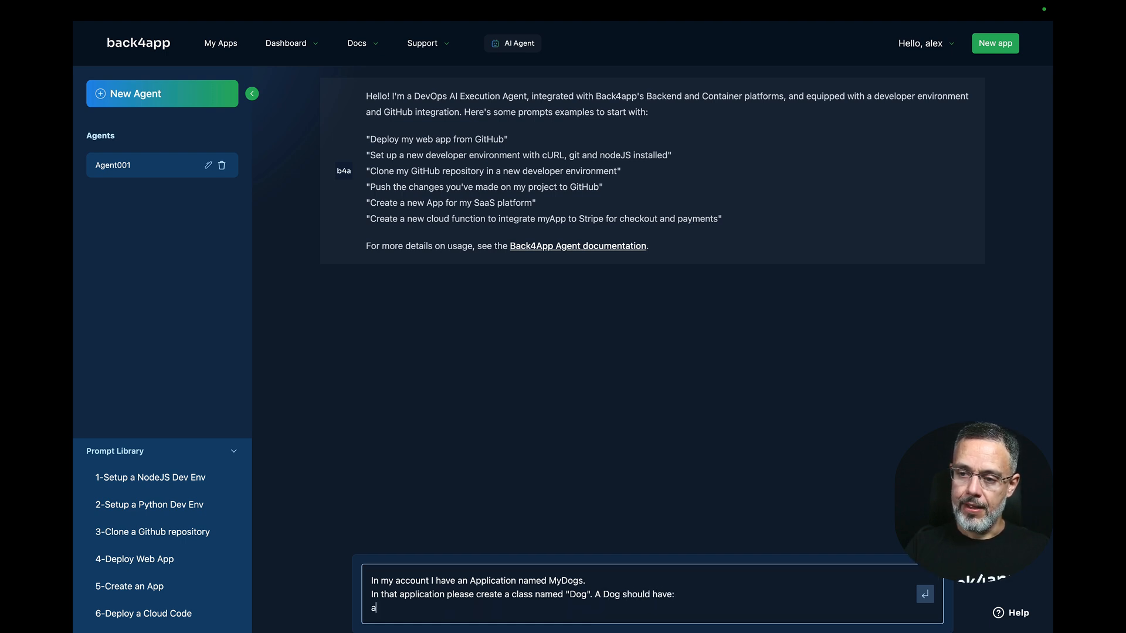
type("name as a string")
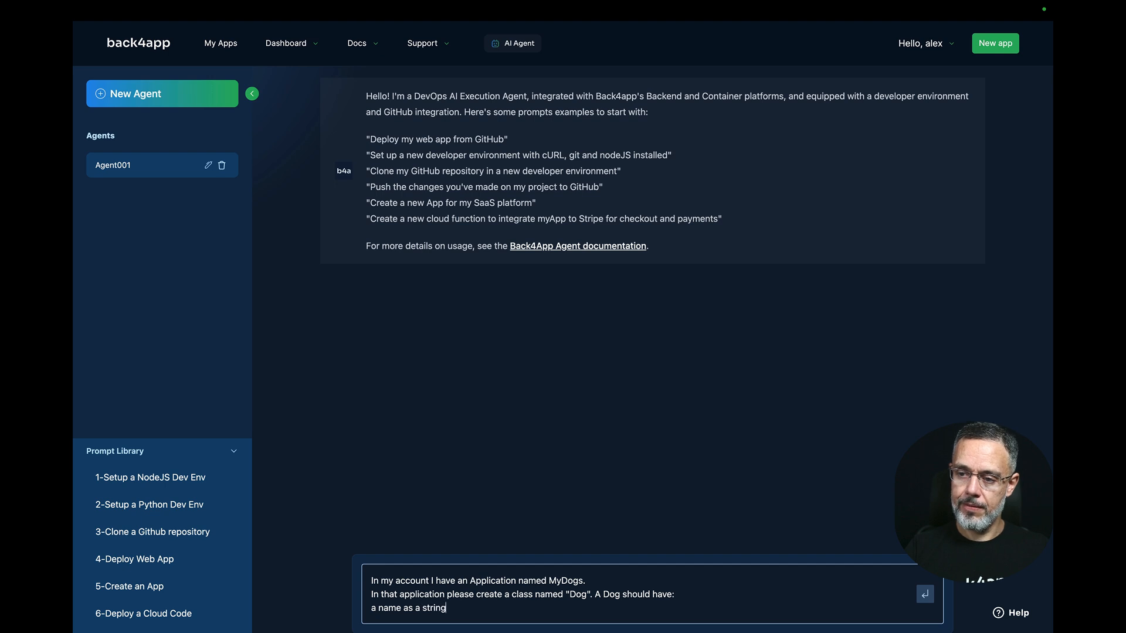
type("a breed as a string")
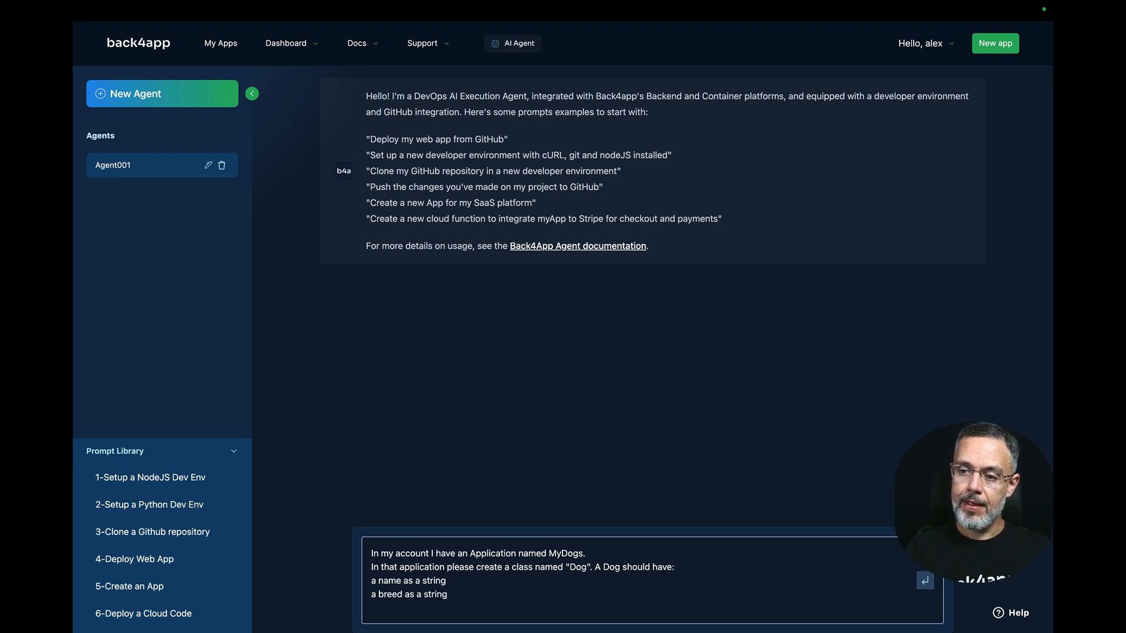
type("an age as")
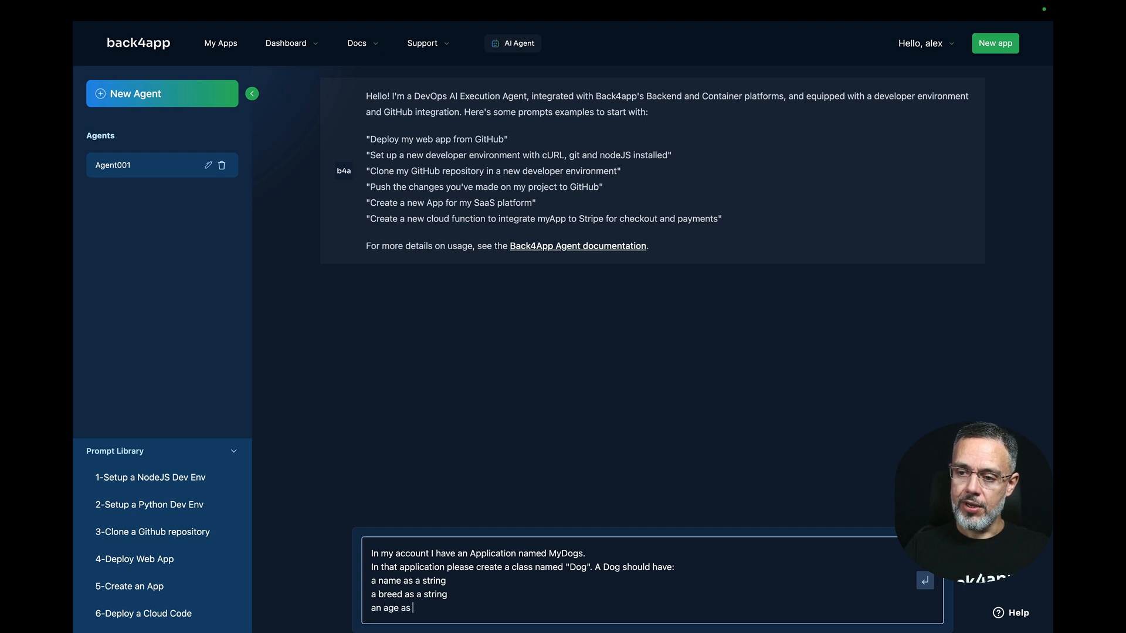
type("a number")
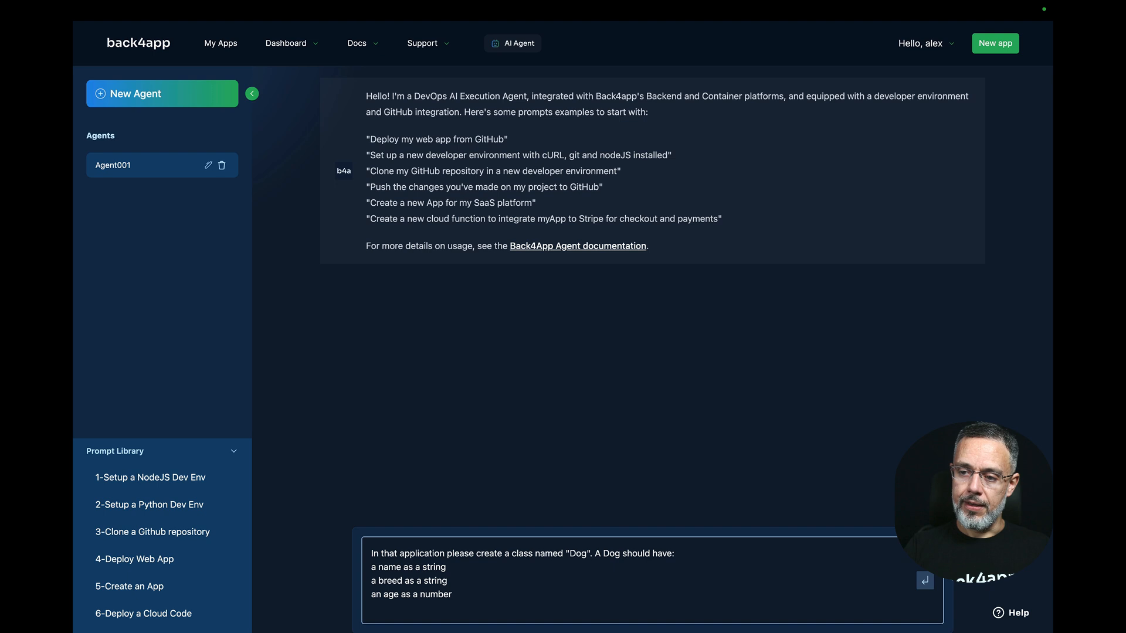
type("a")
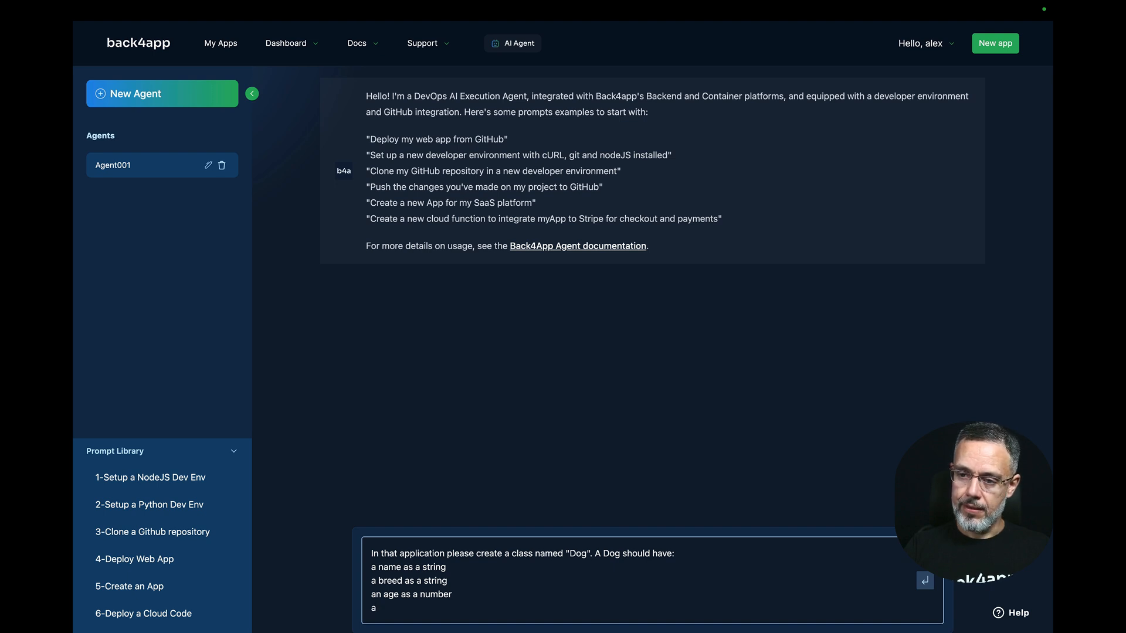
type("hasOwner as a boolean")
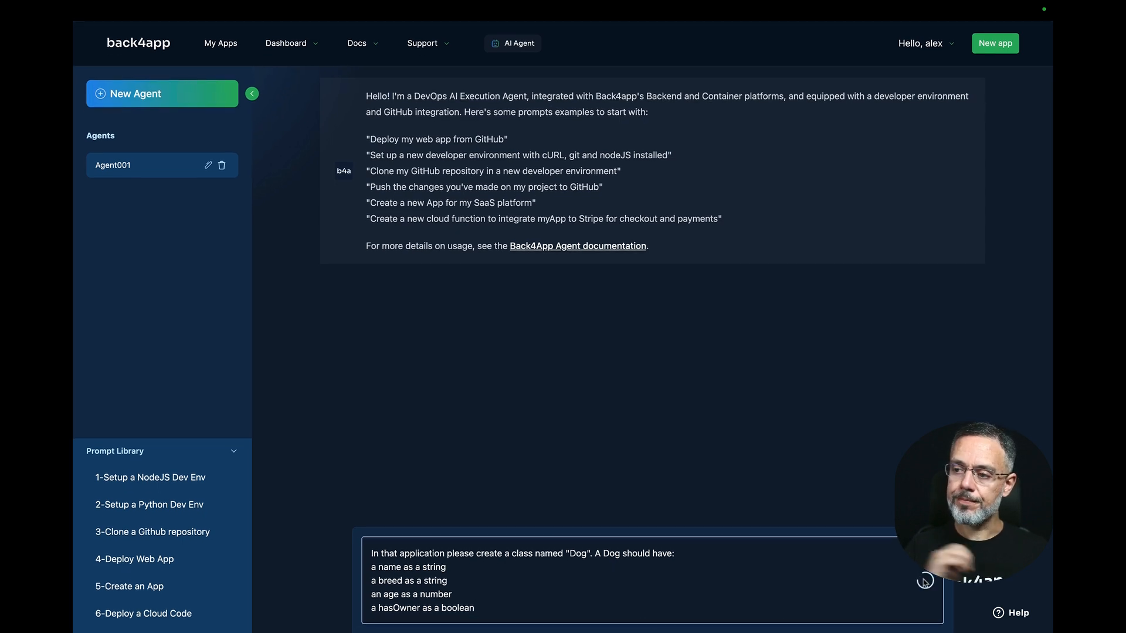
Send the Dog class request and follow the agent's tool calls
left_click(925, 605)
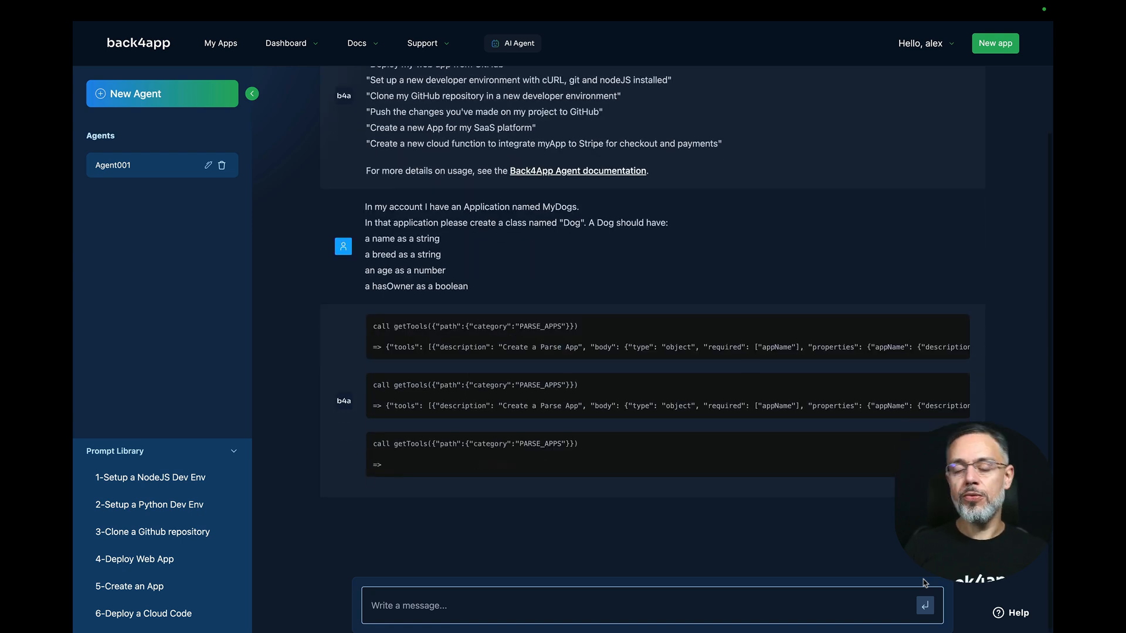
scroll("down", 3)
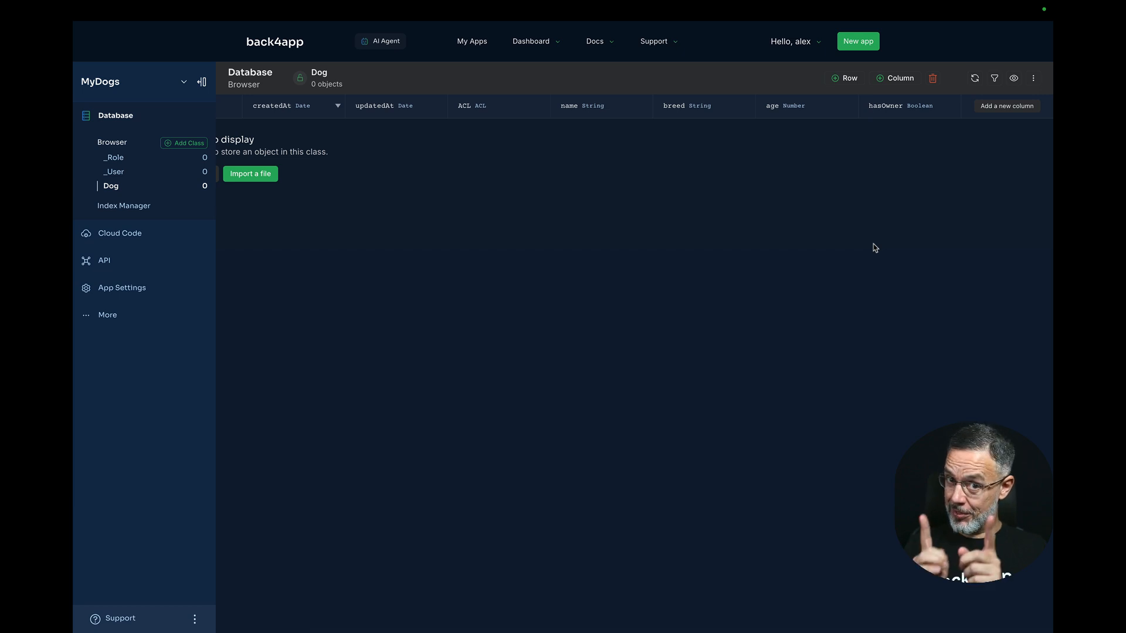
Draft a prompt asking the agent to fill the Dog class with 20 sample dogs, all properties set
left_click(379, 40)
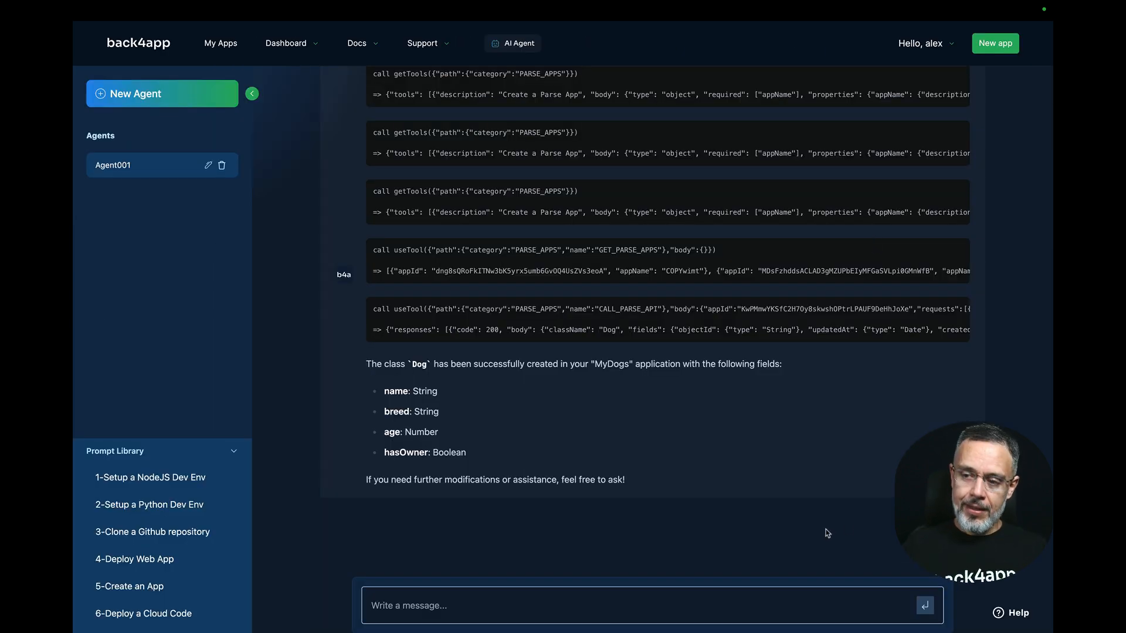
type("Plewa")
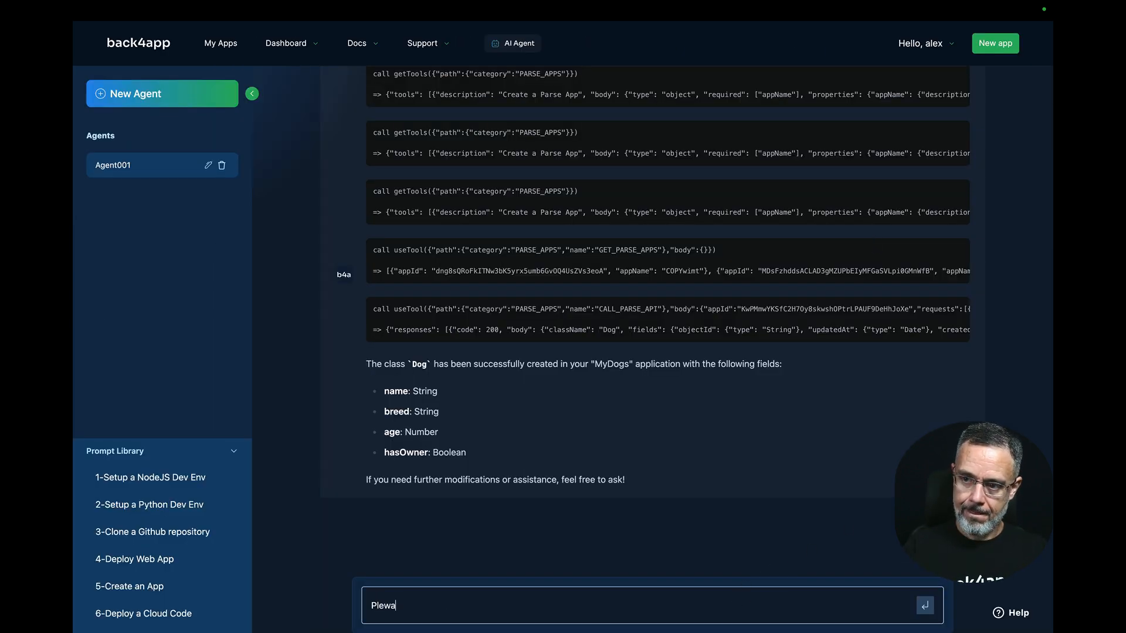
type("Please fill fi")
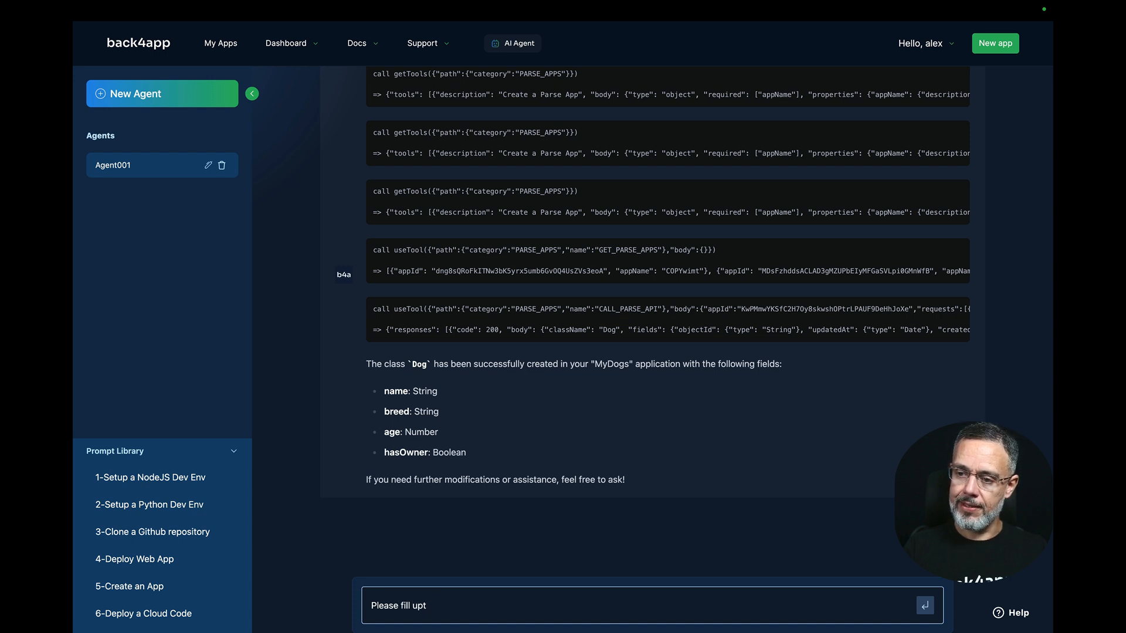
type("his class with")
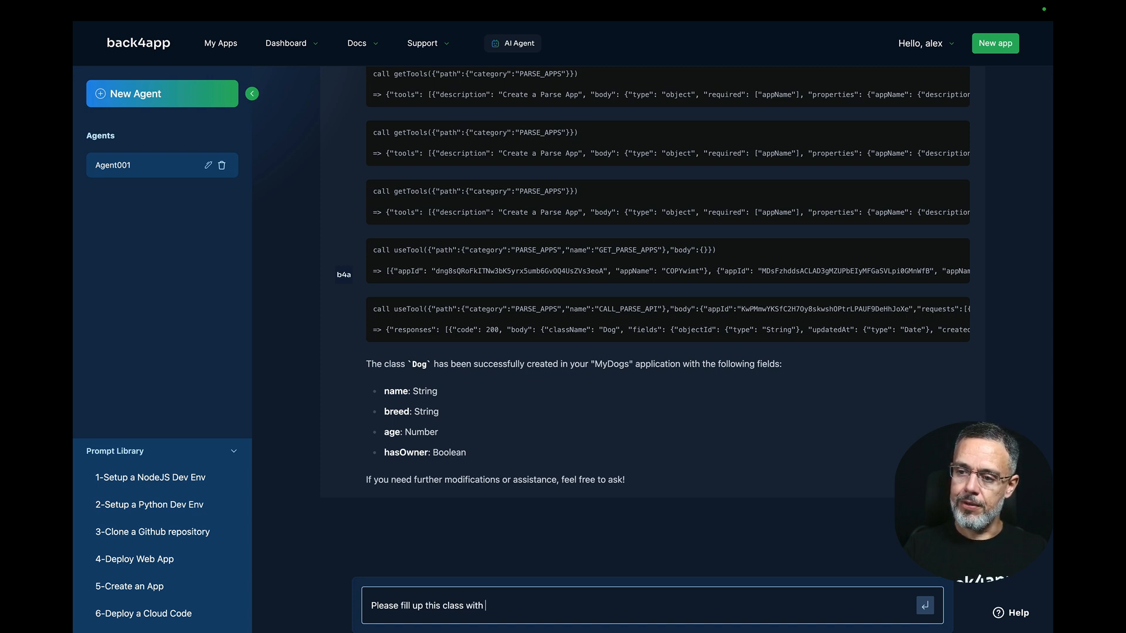
type("20 sample Dogs. Complete all t")
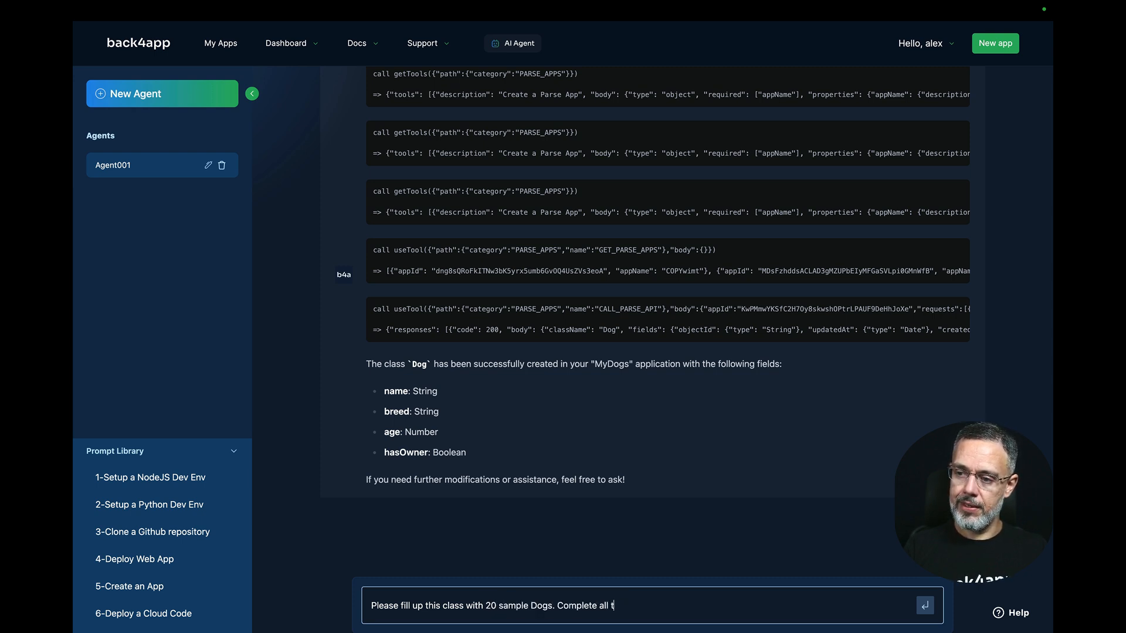
type("he properties for each dog.")
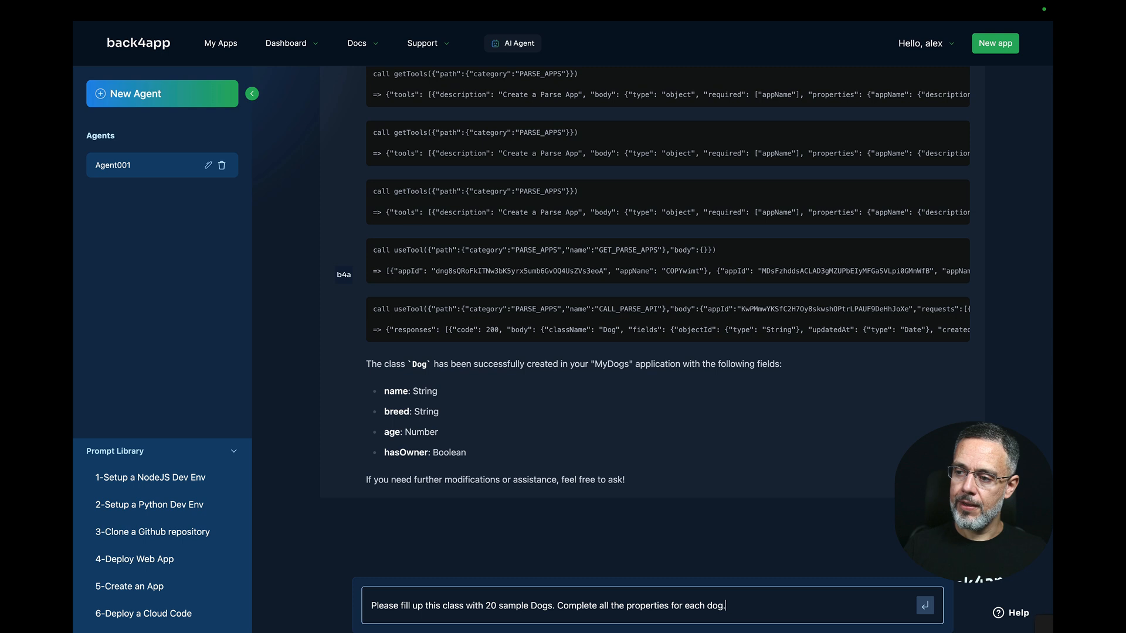
left_click(925, 605)
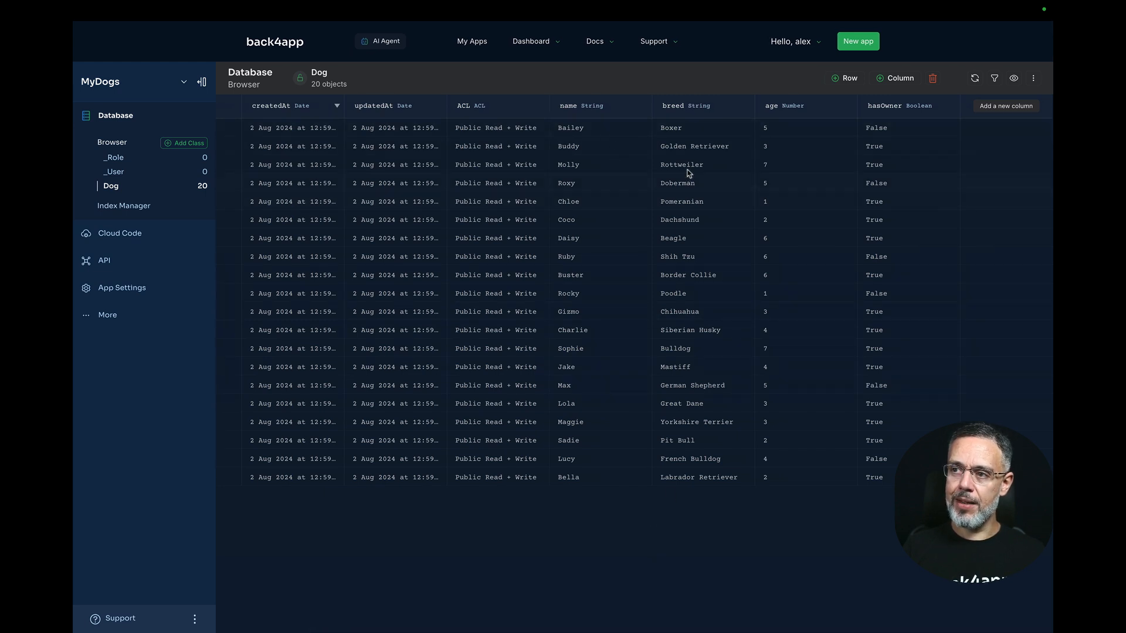
mouse_move(909, 364)
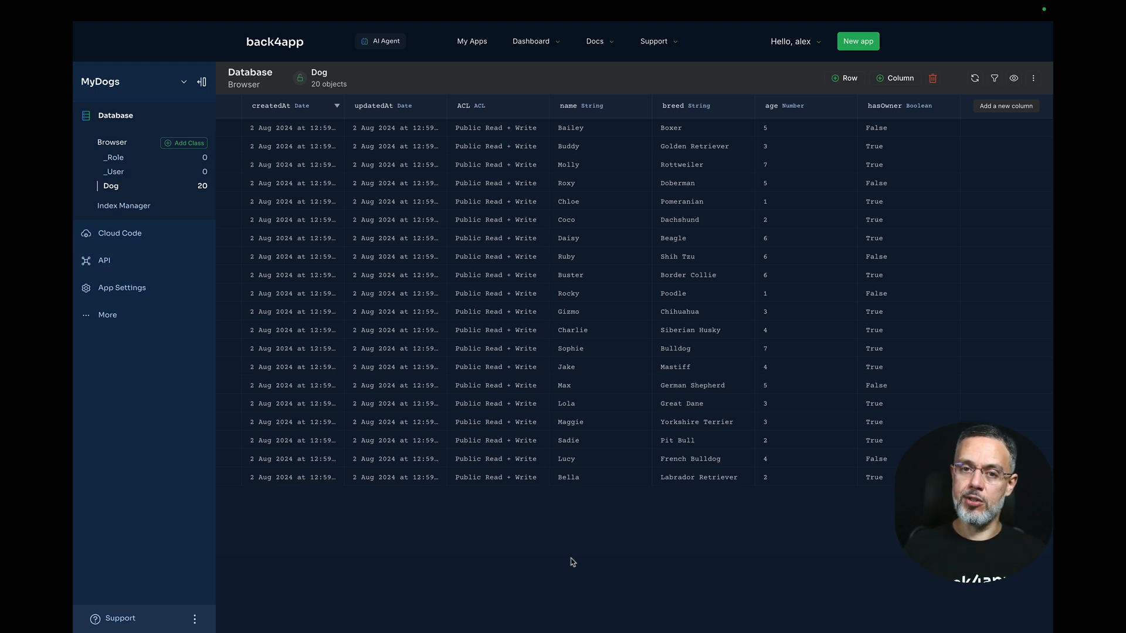
Send a request for an "oldestDogs" Cloud Code function returning the 3 oldest dogs
left_click(381, 41)
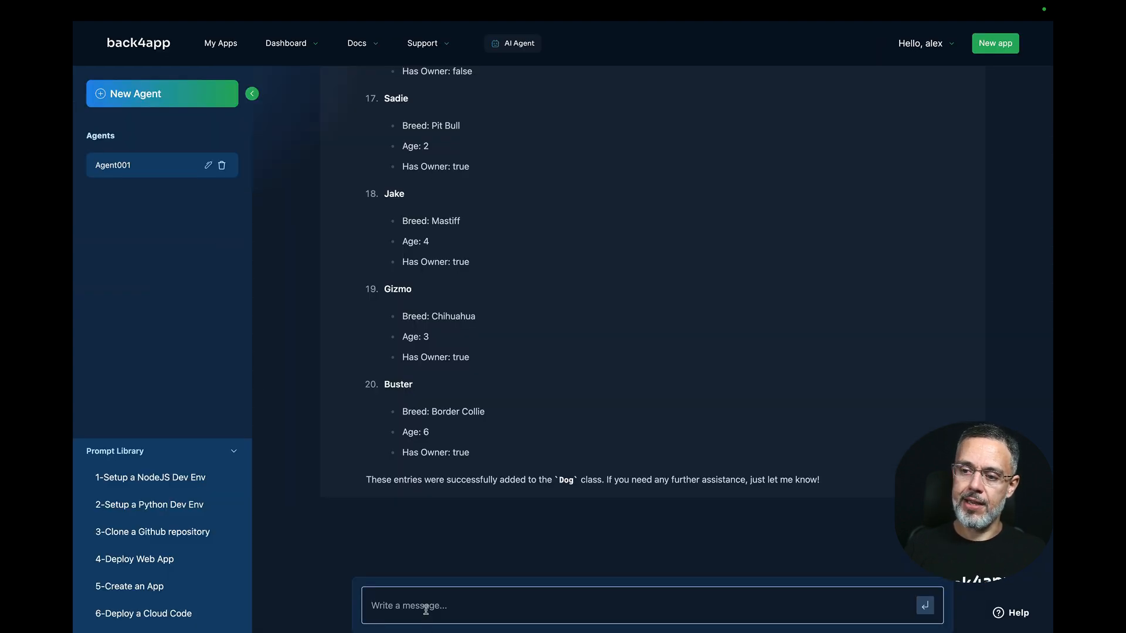
type("In this app please")
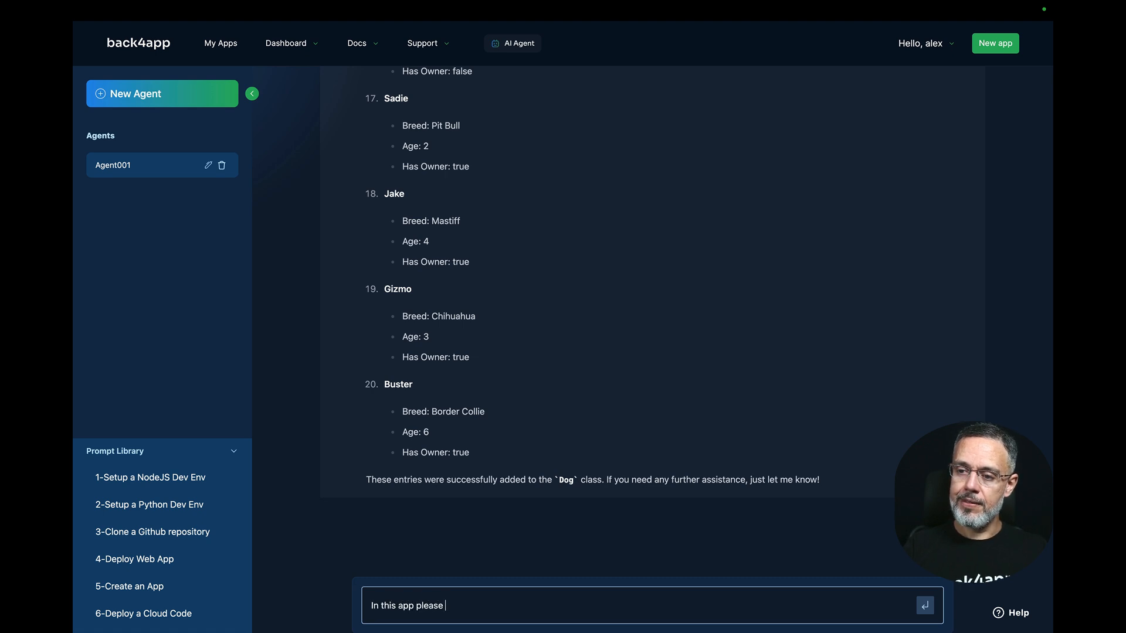
type("create a Cloud")
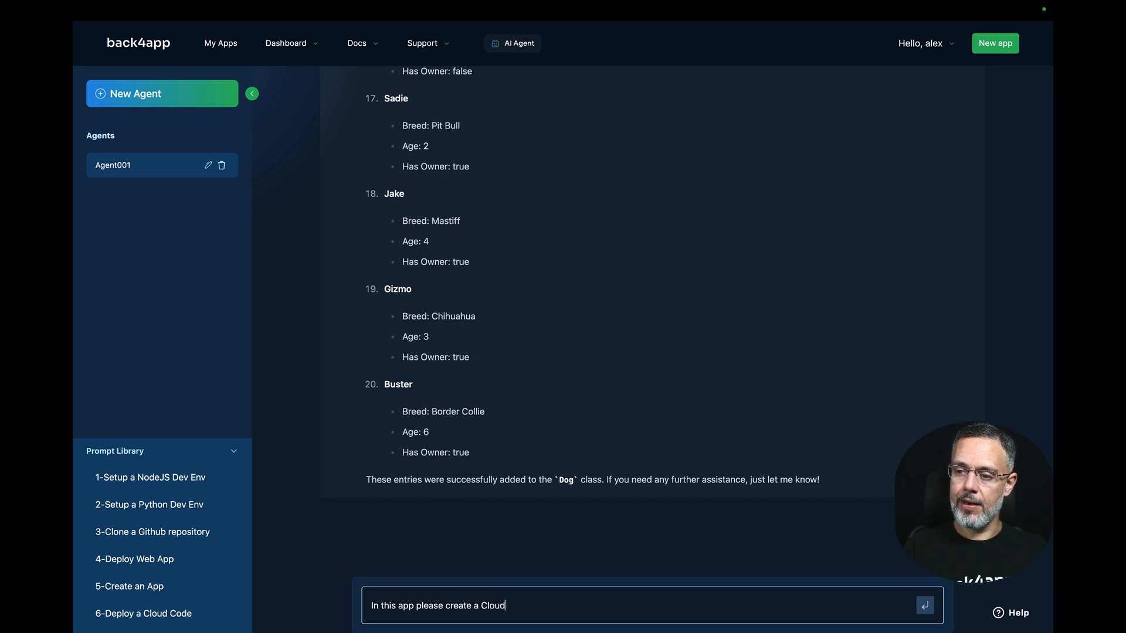
type("Code Functiona")
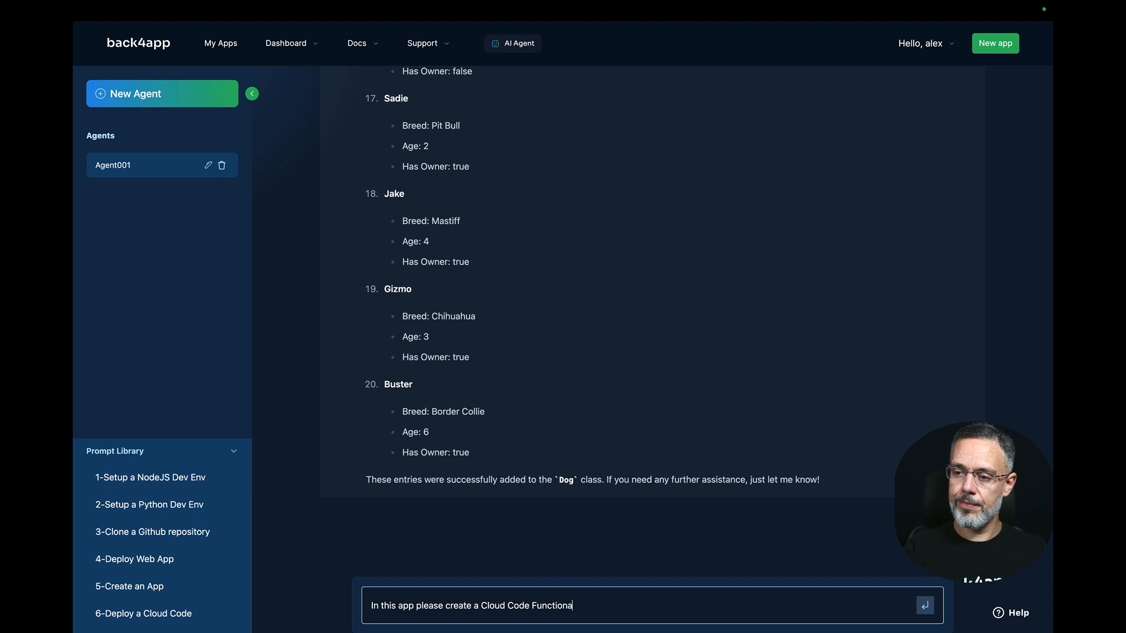
type("named \"oldestDogs\".")
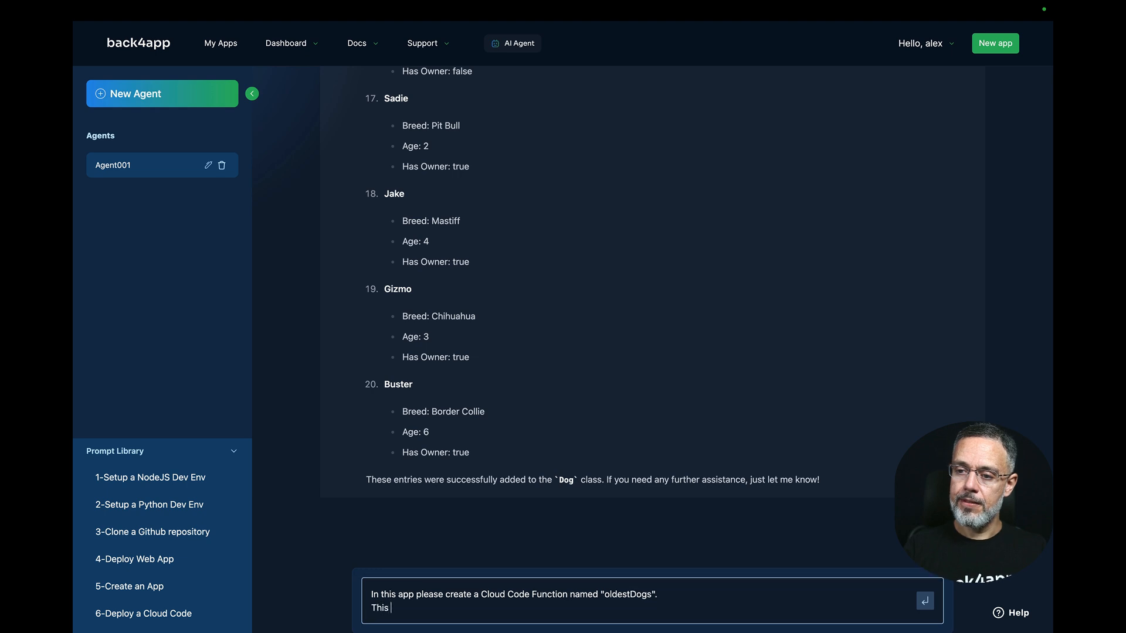
type("function should retrieve the oldest")
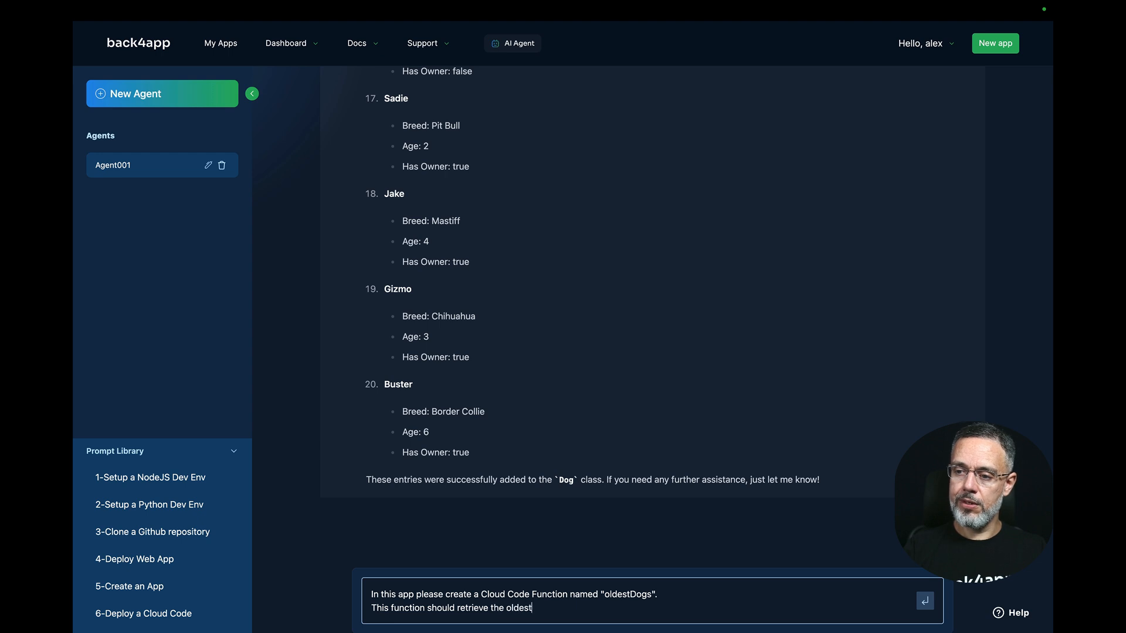
type("3 dogs in the class.")
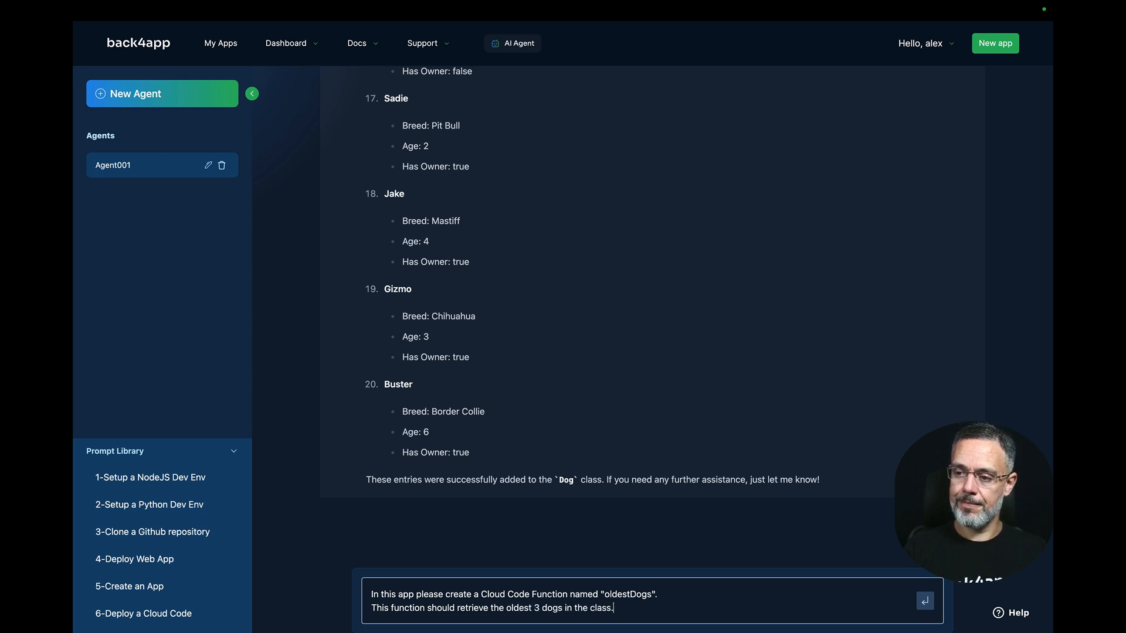
left_click(925, 602)
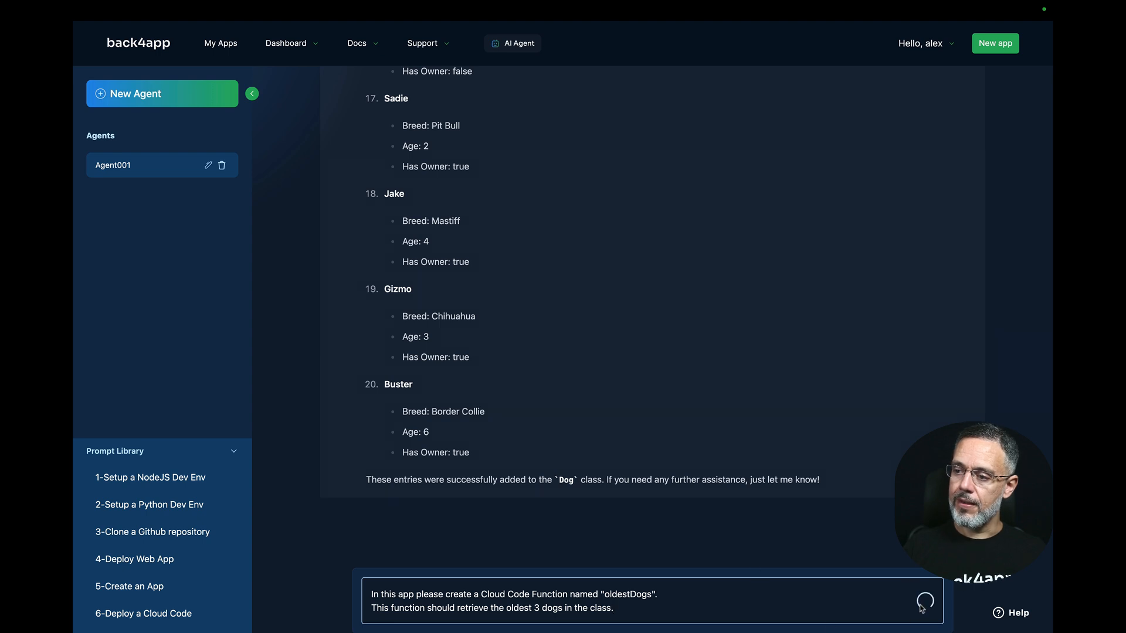
Wait for the agent's deployment reply and read its Parse.Cloud.run test snippet
left_click(926, 605)
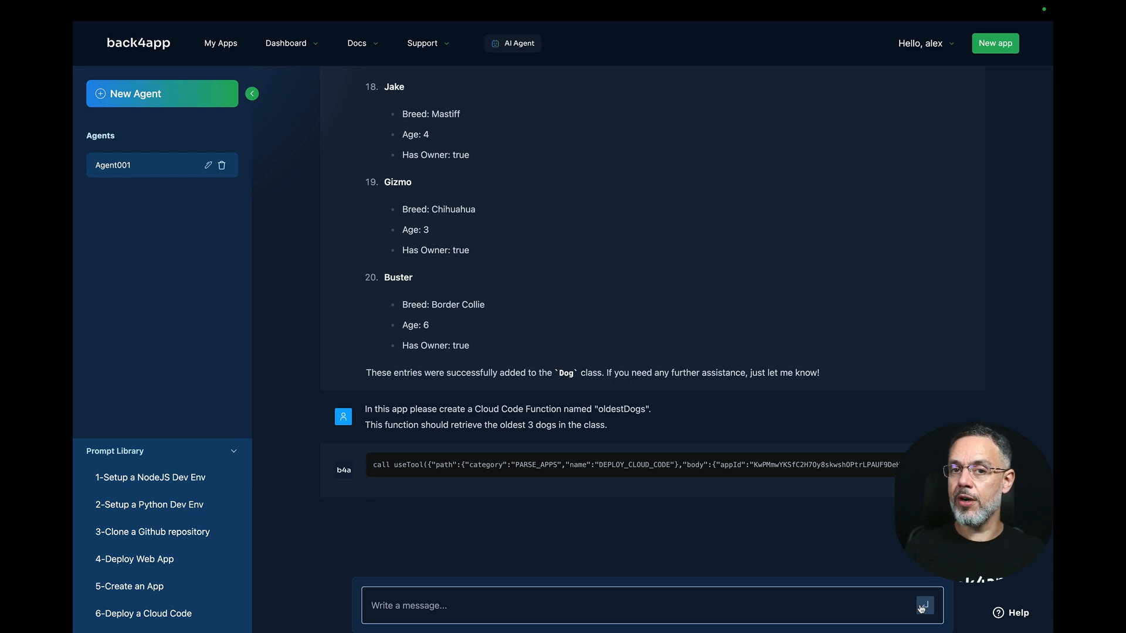
scroll("down", 3)
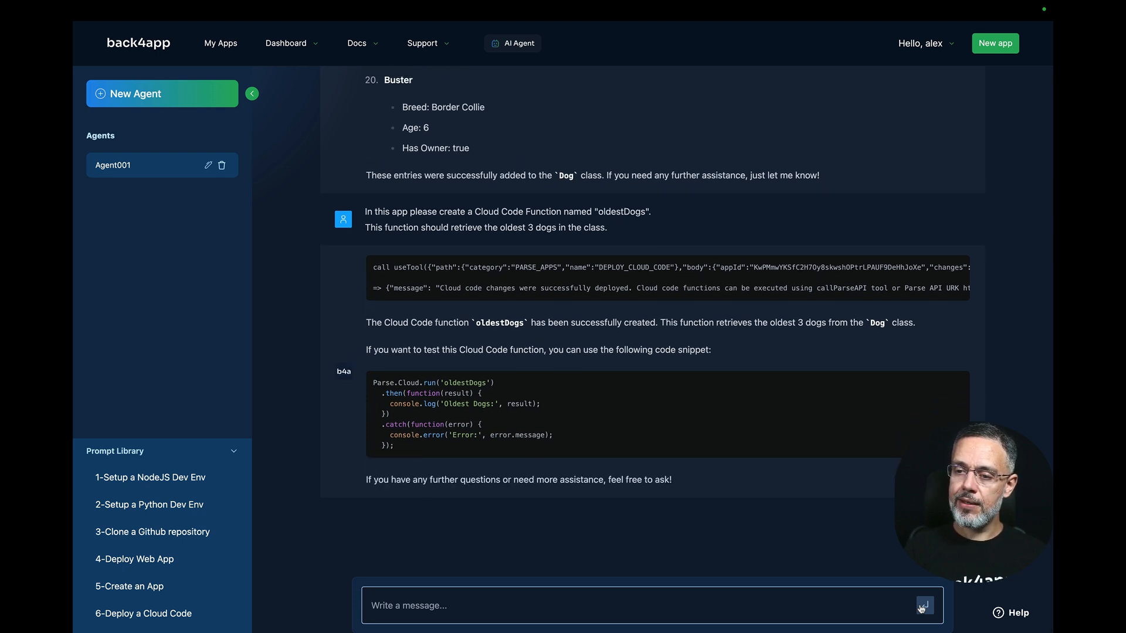
mouse_move(1049, 612)
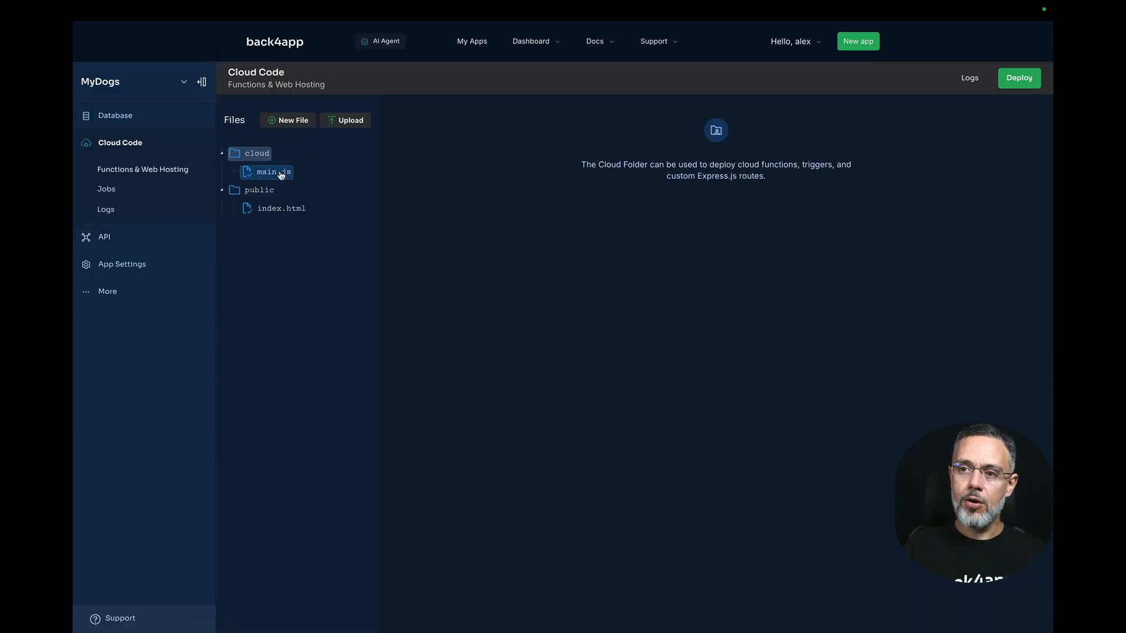
Review cloud/main.js and select the oldestDogs function name
left_click(273, 171)
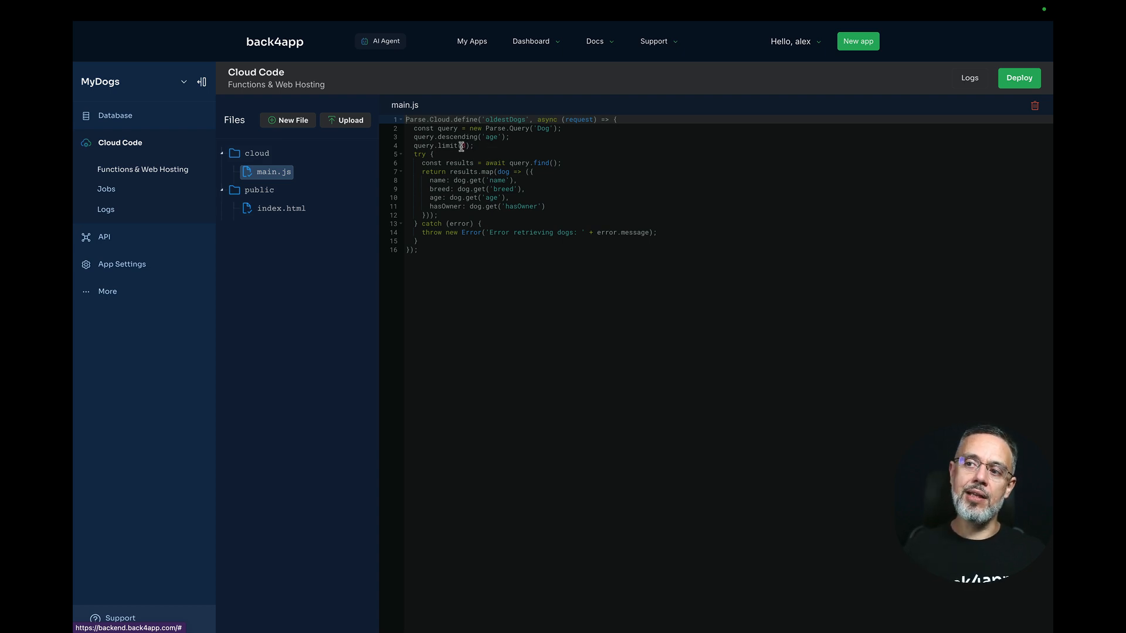
type("3")
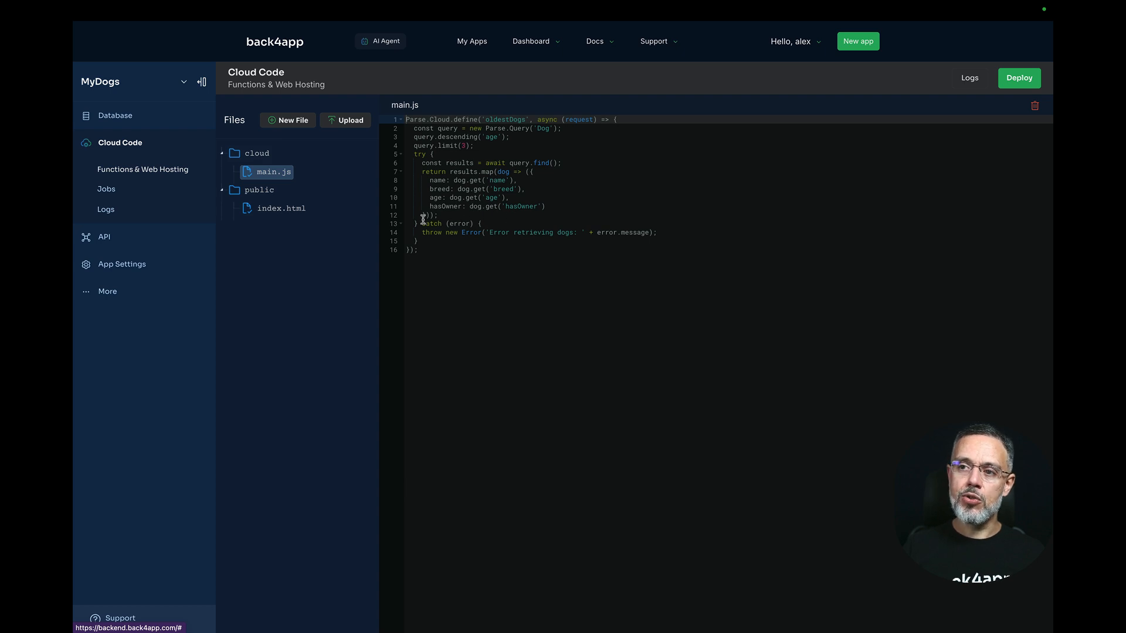
double_click(506, 119)
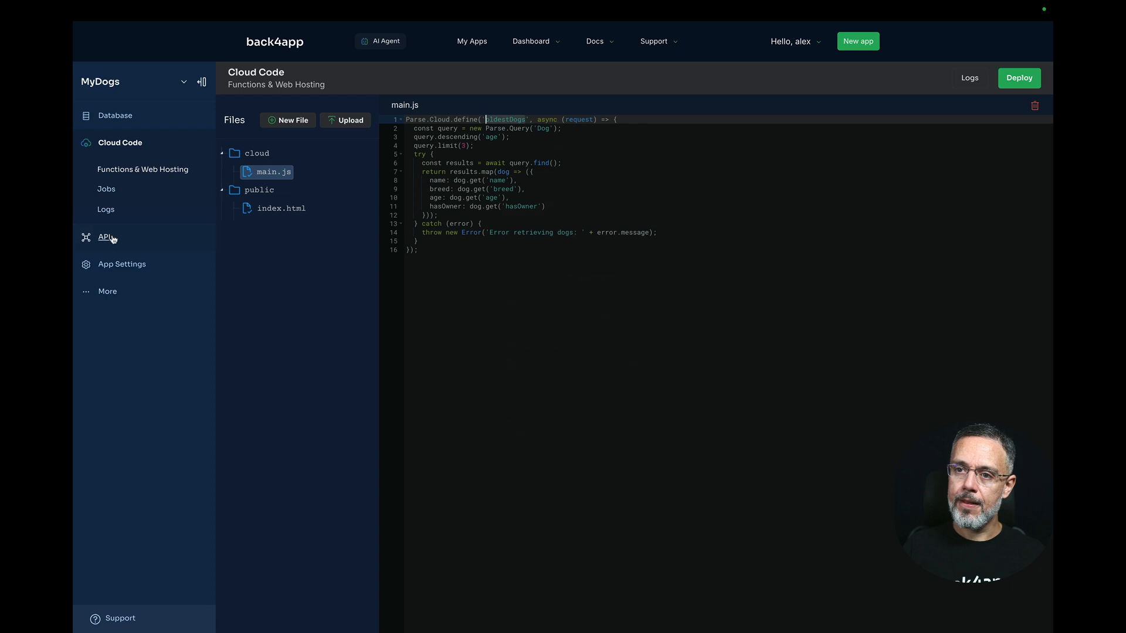
Run a POST to functions/oldestDogs in the REST console, returning Sophie, Molly and Buster
left_click(104, 237)
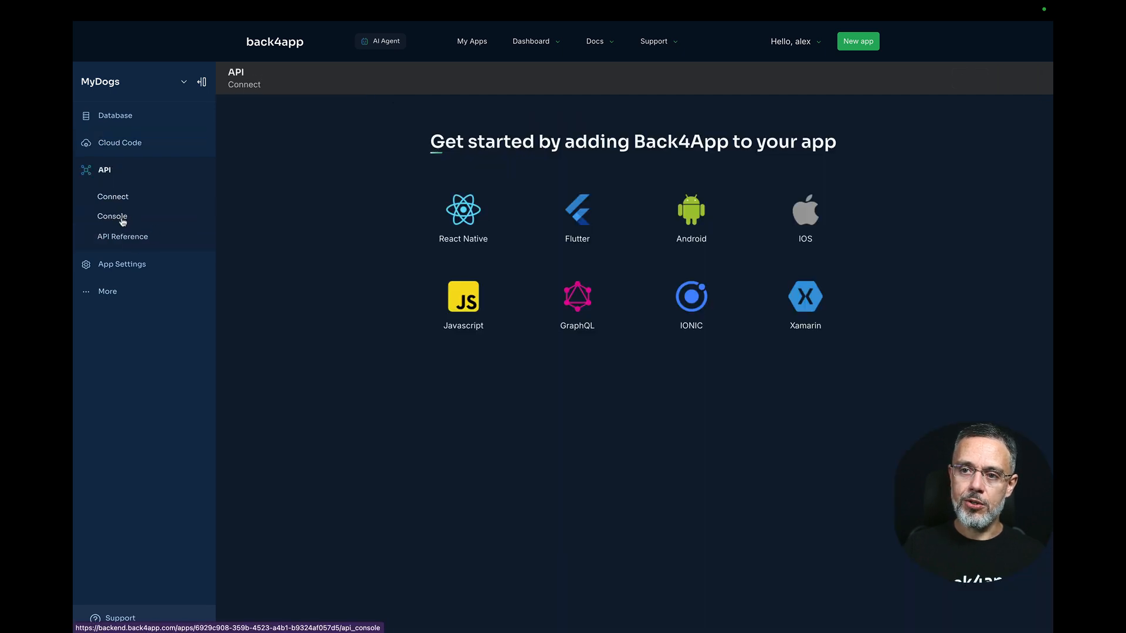
left_click(113, 216)
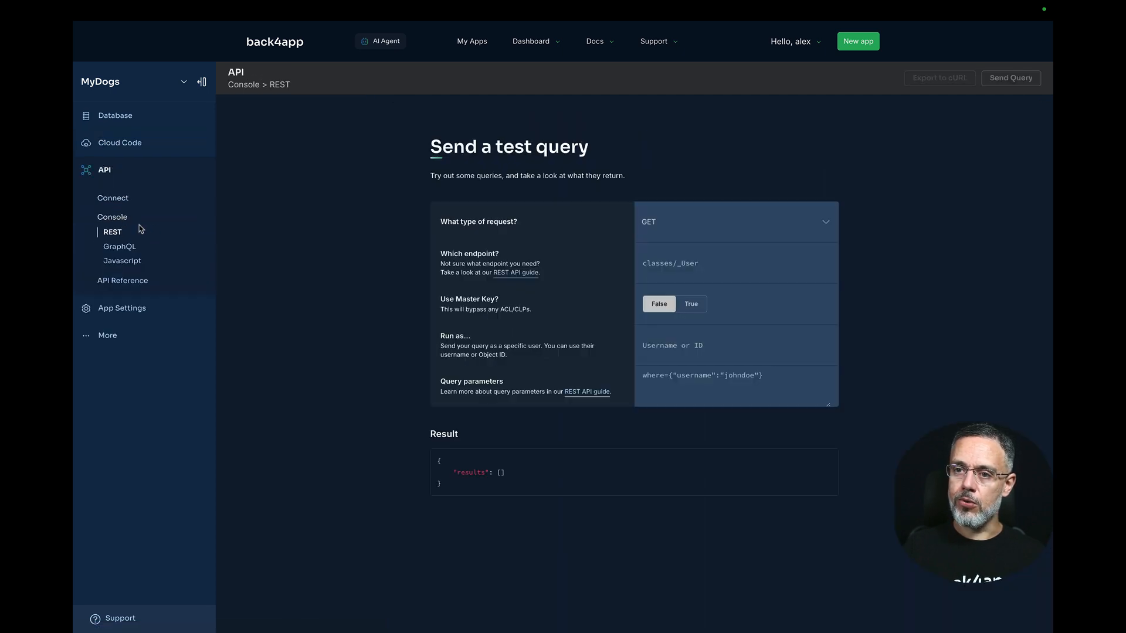
left_click(734, 222)
type("functions/")
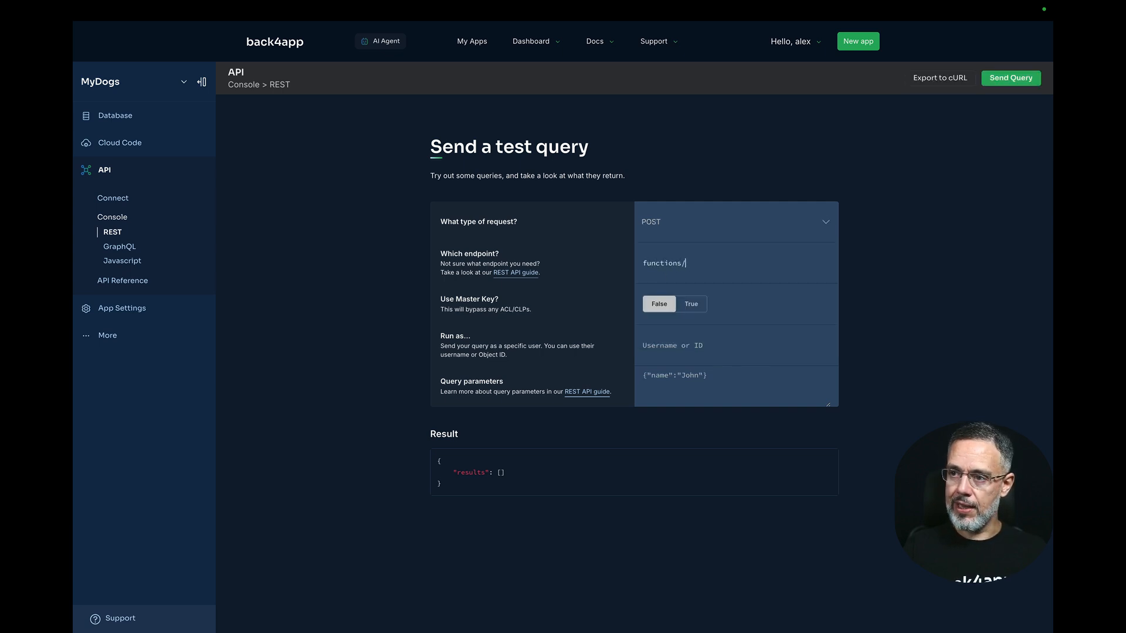
type("oldestDogs")
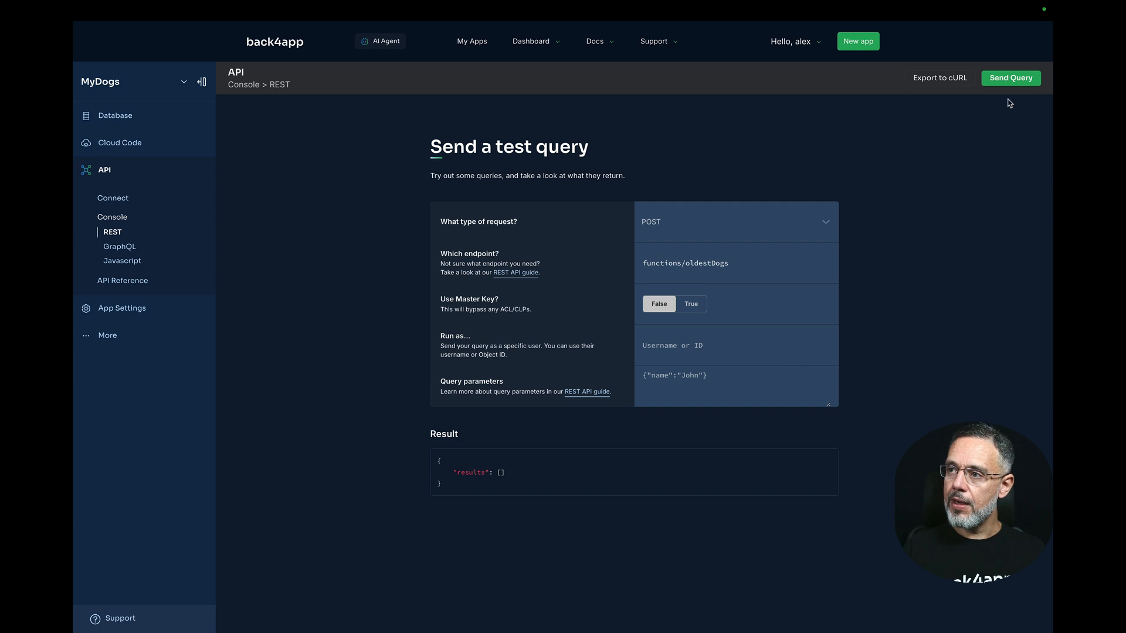
left_click(1010, 77)
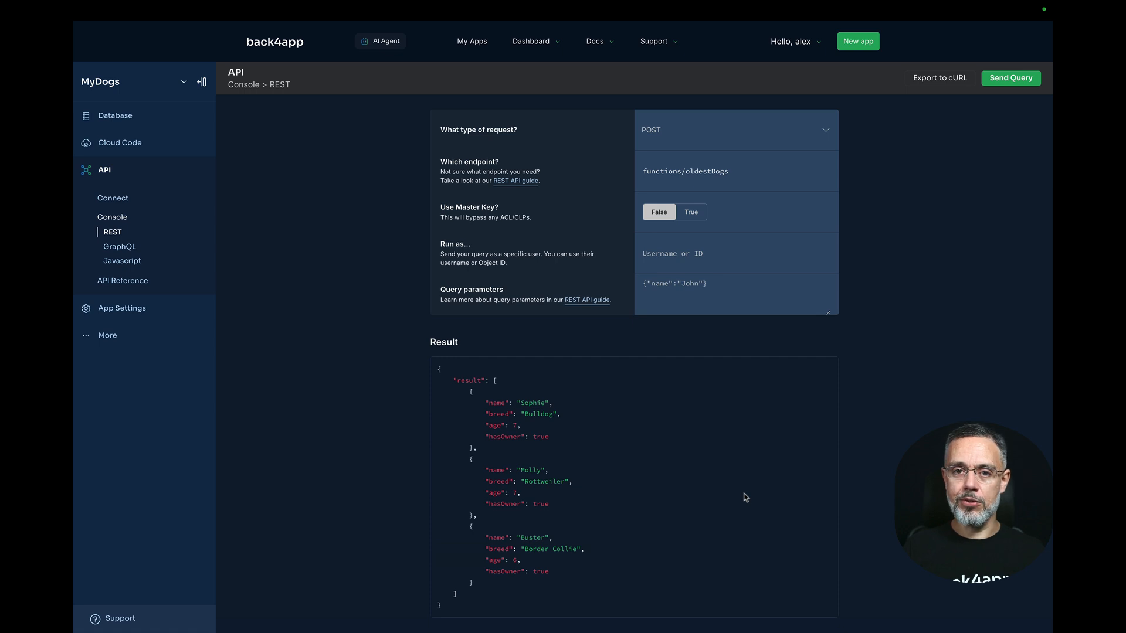
mouse_move(668, 485)
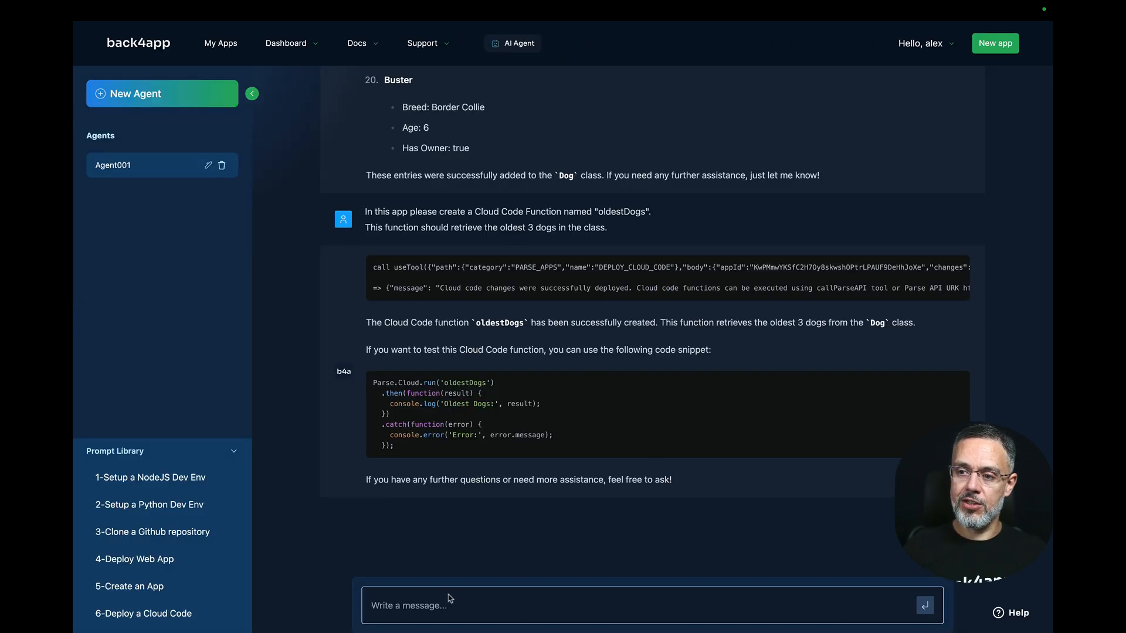
Draft a prompt asking the agent to call that function and print the results as a table
type("Please make a call")
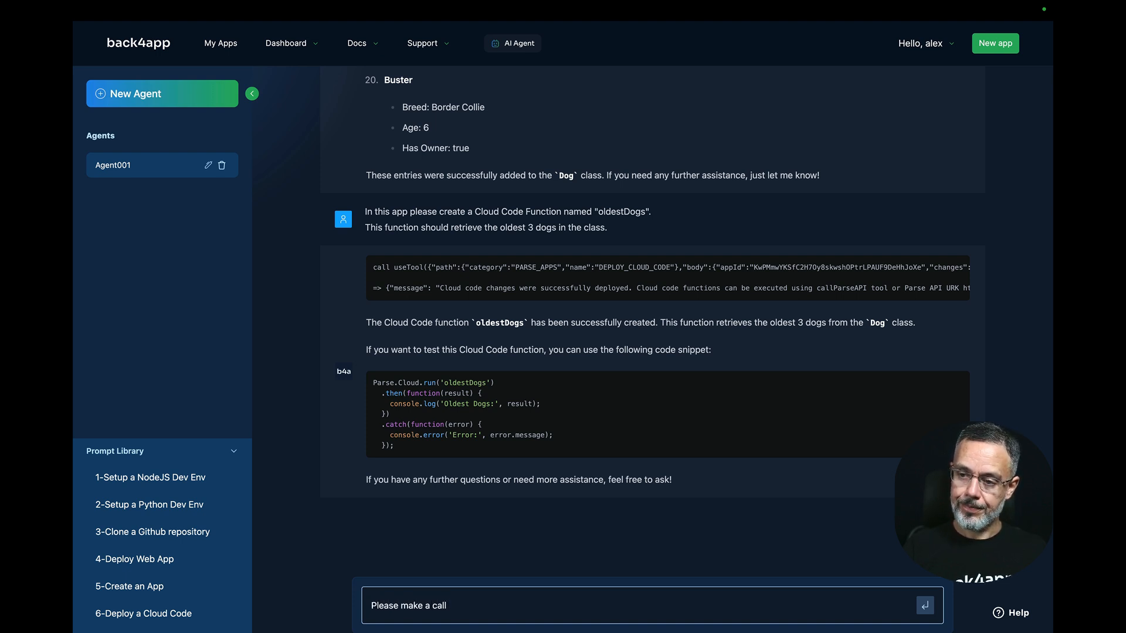
type("for that function a")
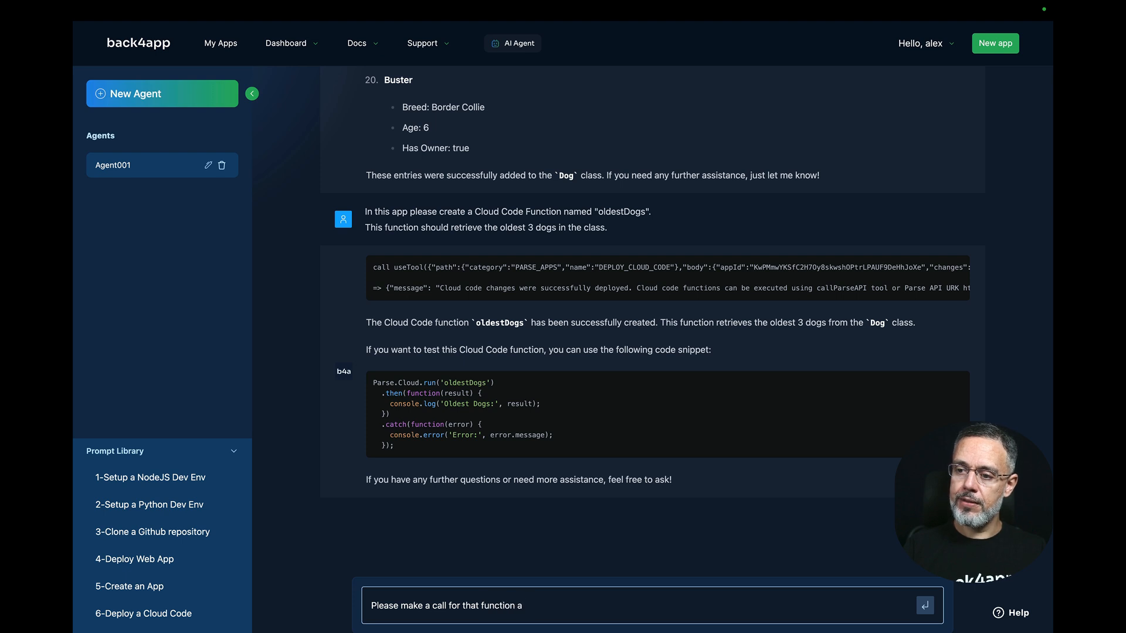
type("nd print out the")
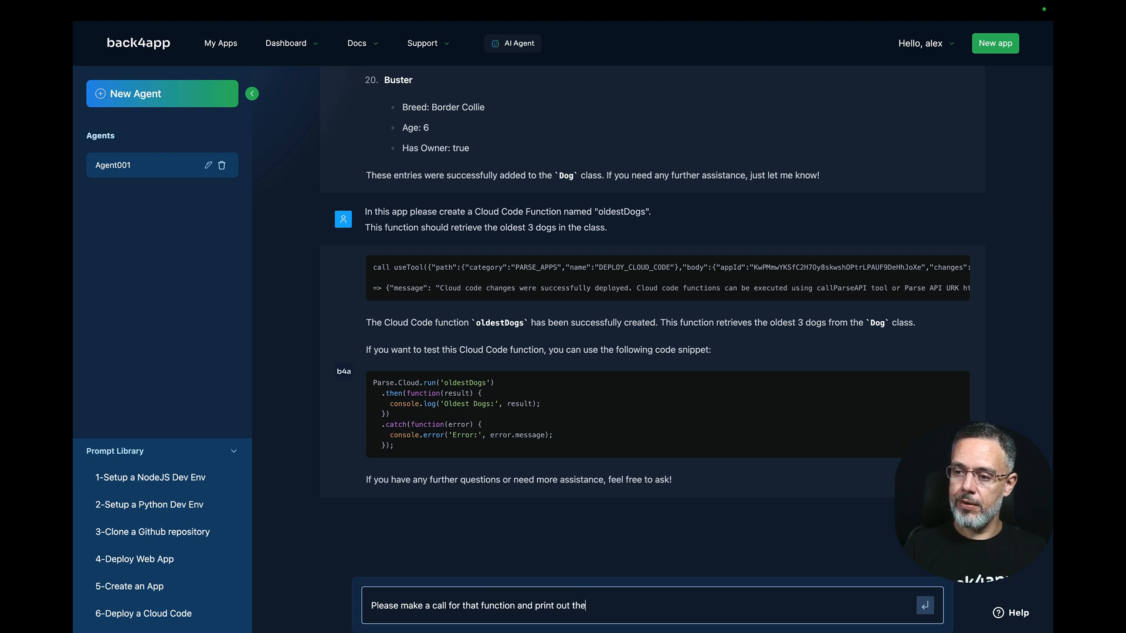
type("results")
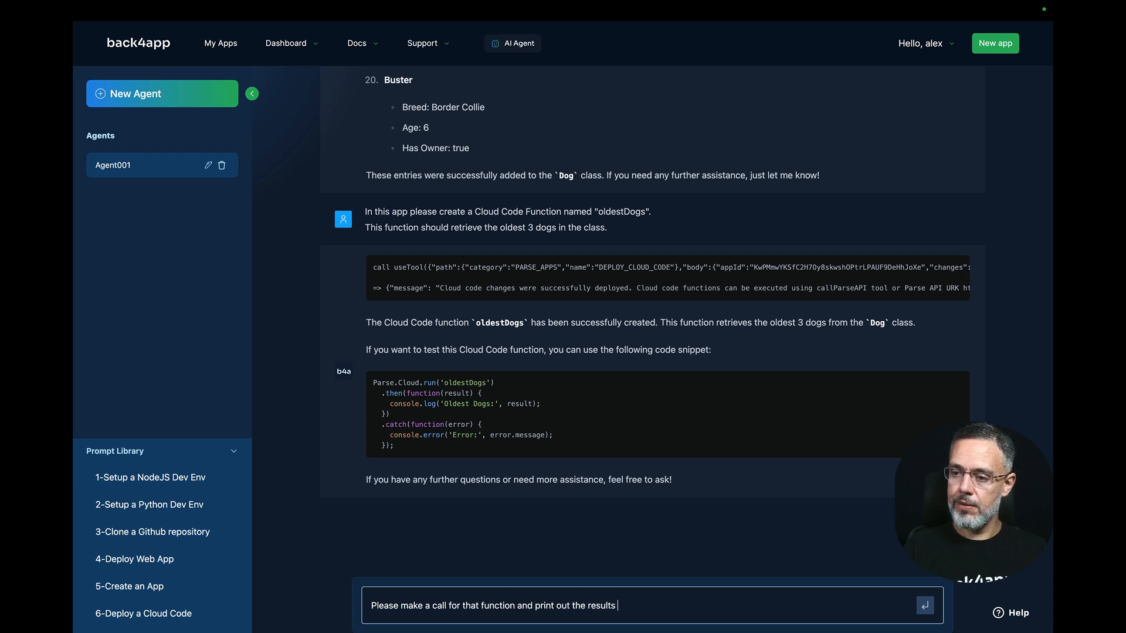
type("here as a table")
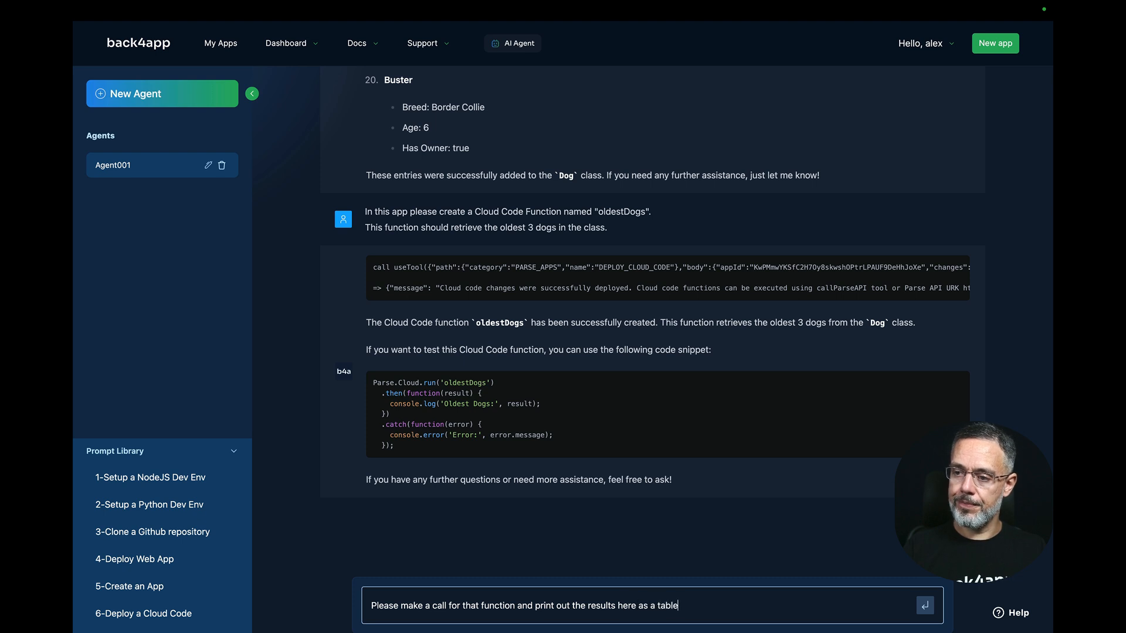